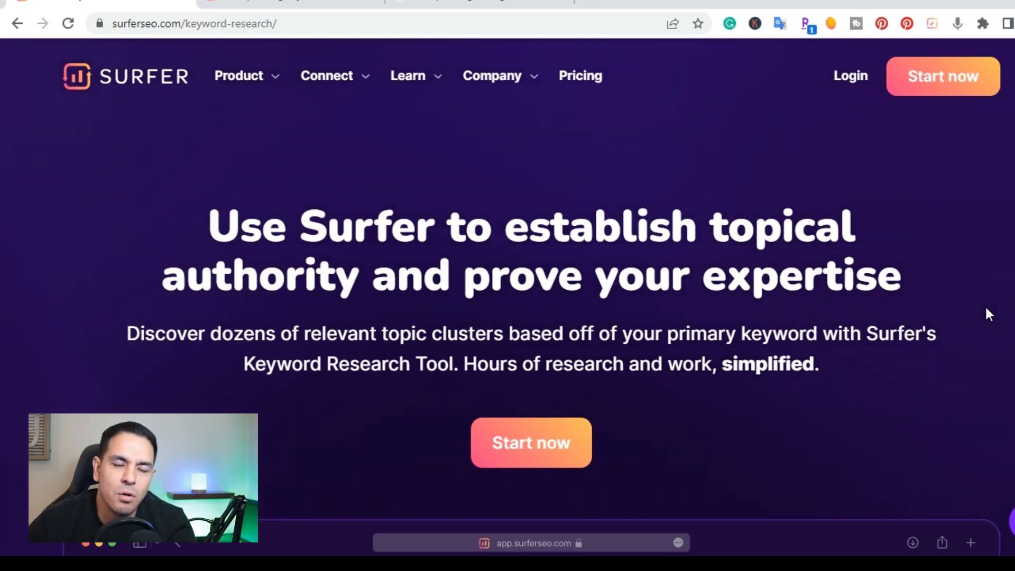
mouse_move(898, 315)
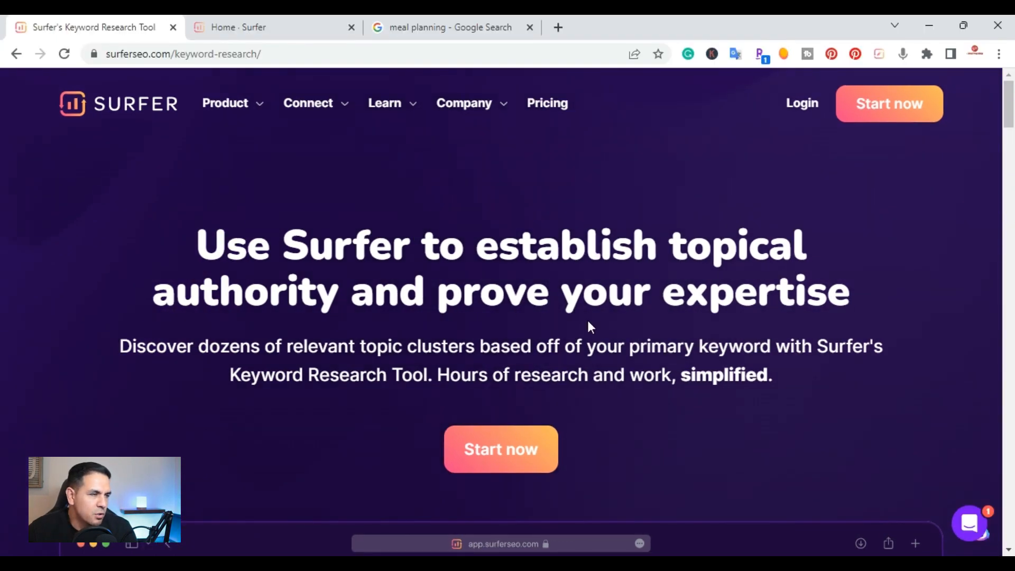
Step: Create a new Keyword Research query for 'meal planning' (United States) from the Surfer dashboard
click(271, 28)
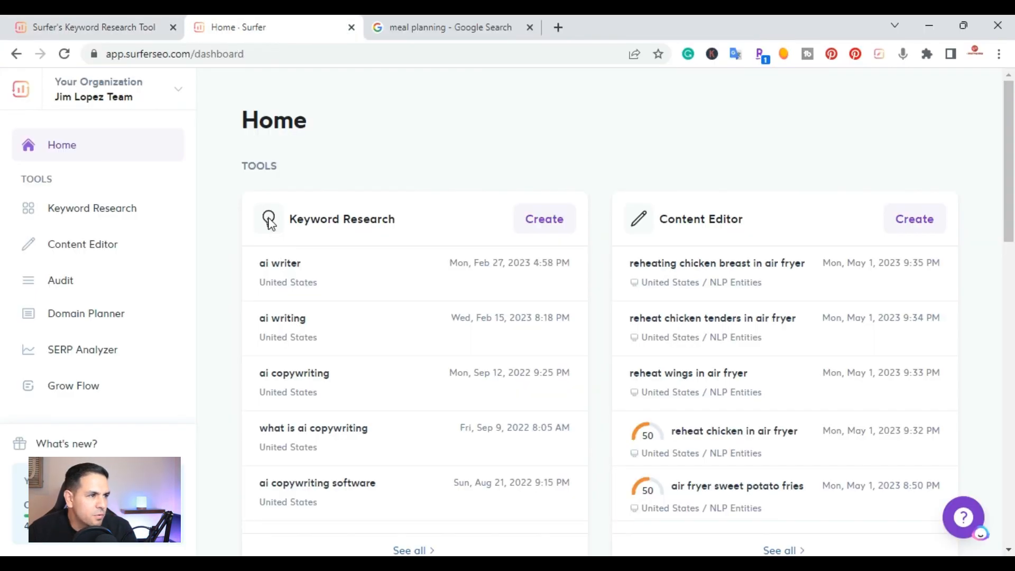
mouse_move(73, 385)
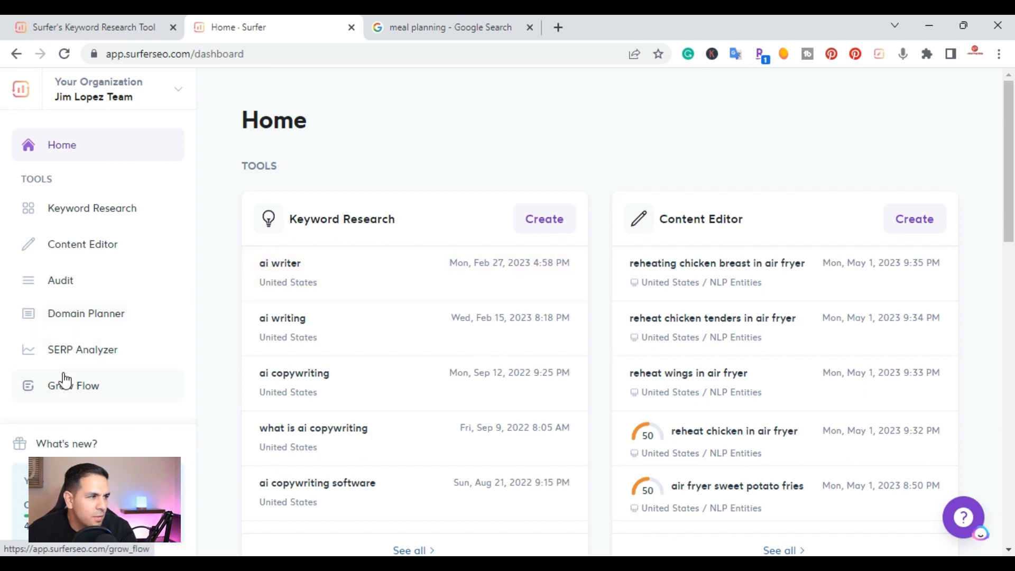
click(92, 208)
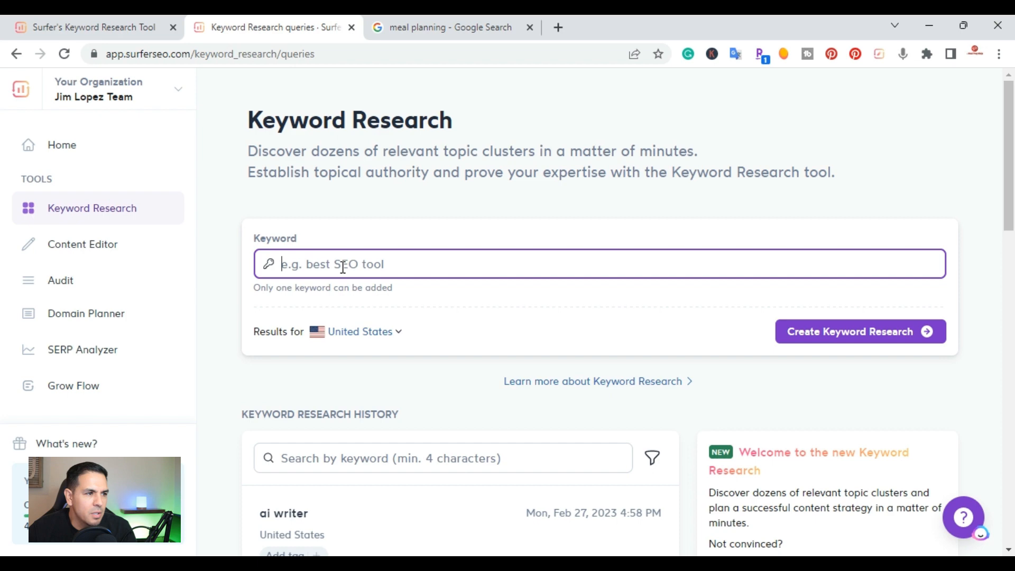
text(meal planning)
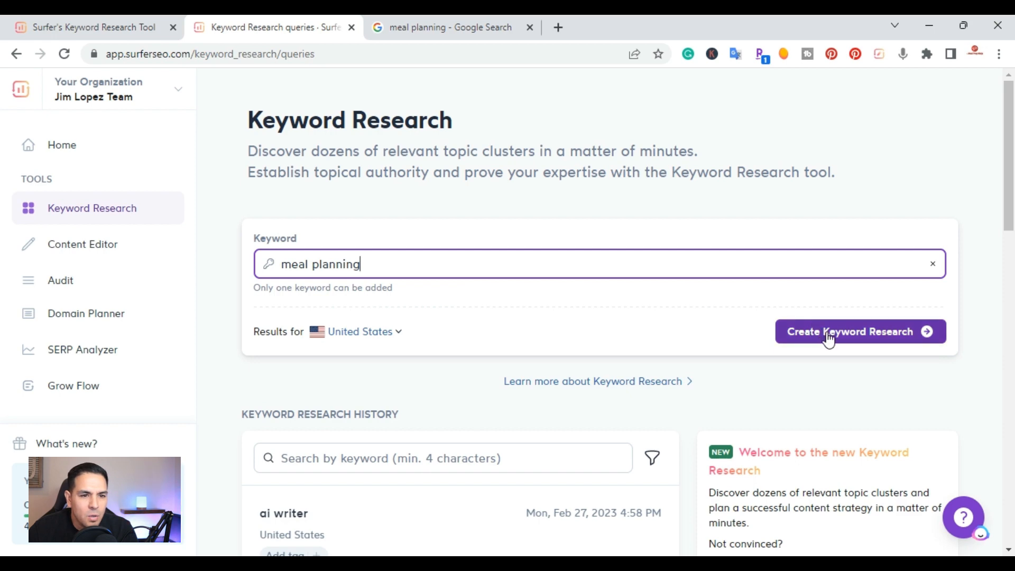
click(848, 331)
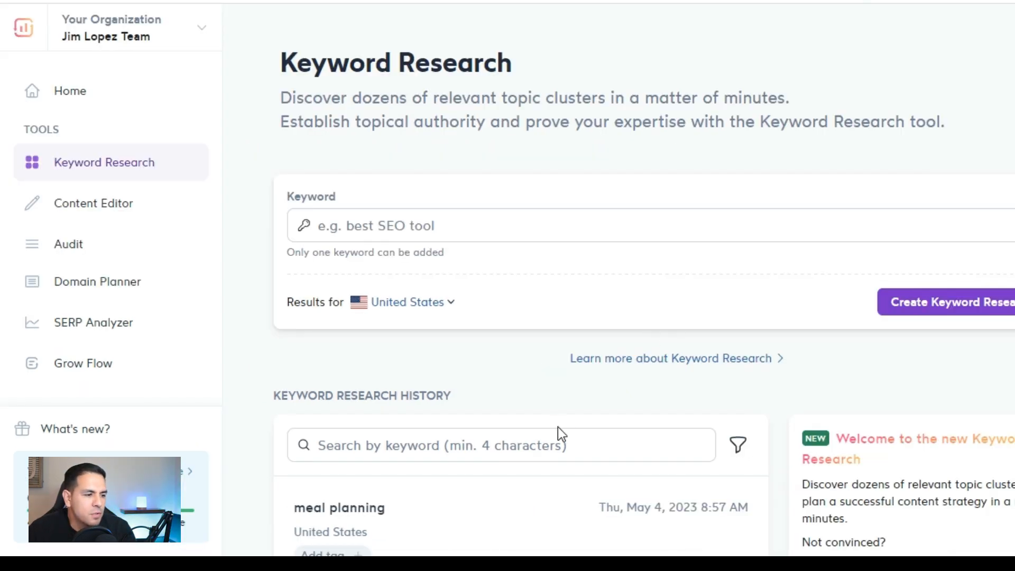
scroll(down, 3)
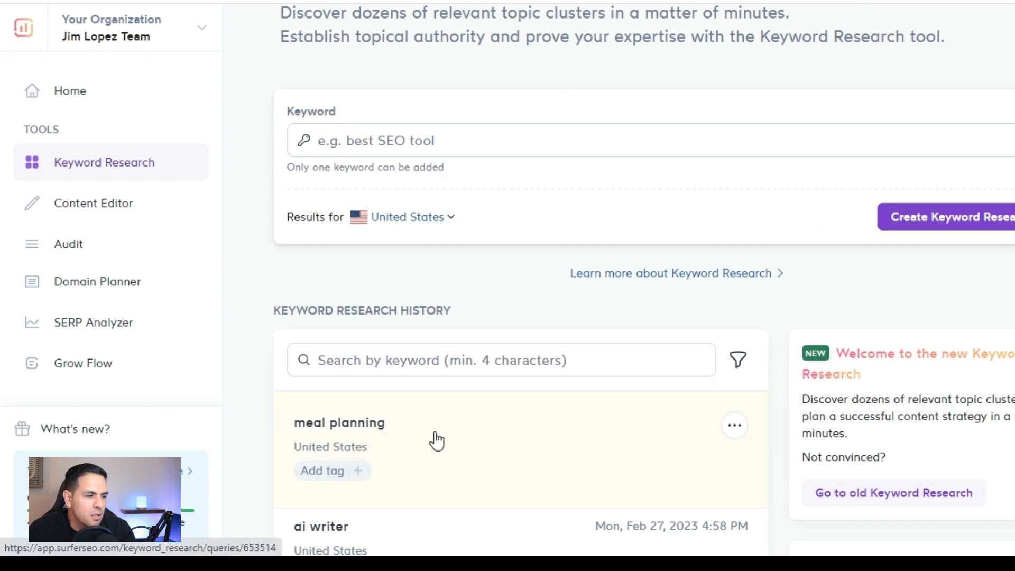
Step: View the meal planning results with 79 clusters, checking Intent and Keywords filters without changing them
click(339, 423)
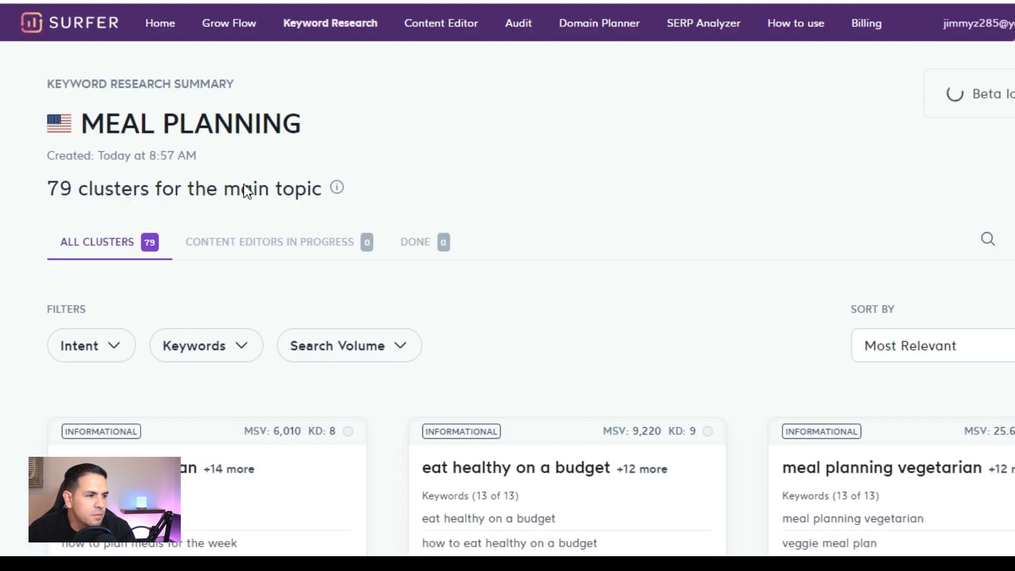
mouse_move(350, 345)
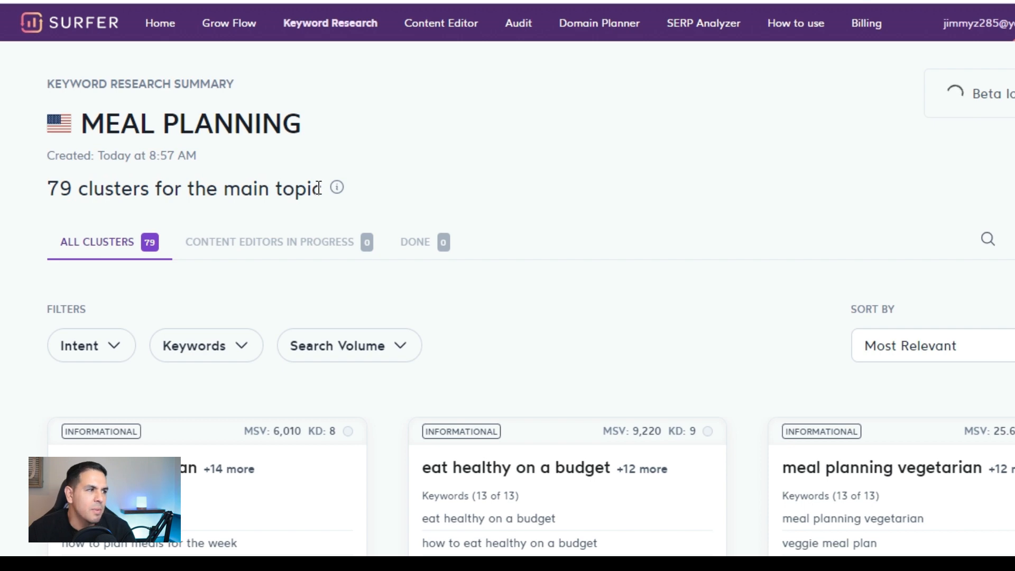
scroll(down, 3)
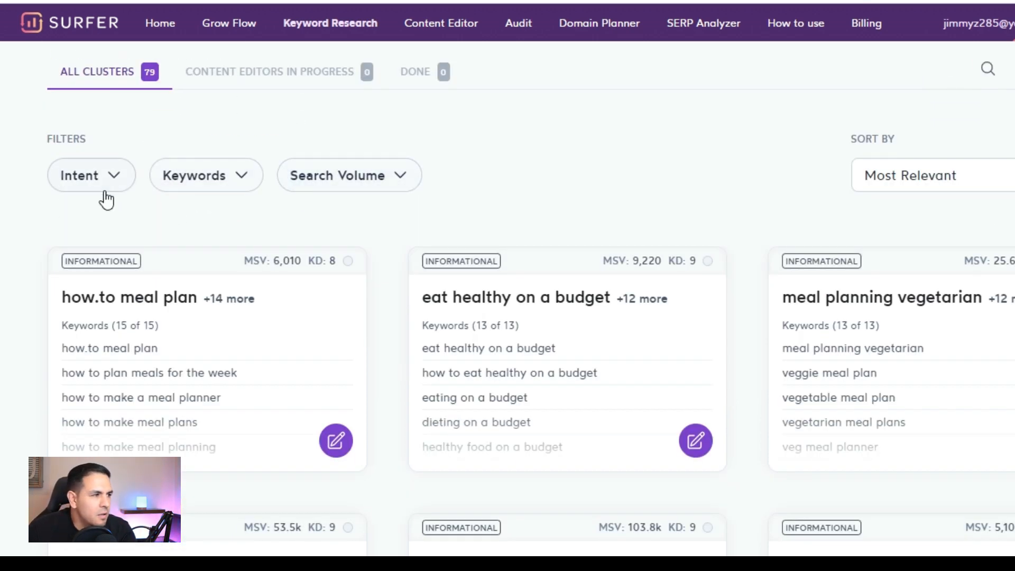
click(91, 174)
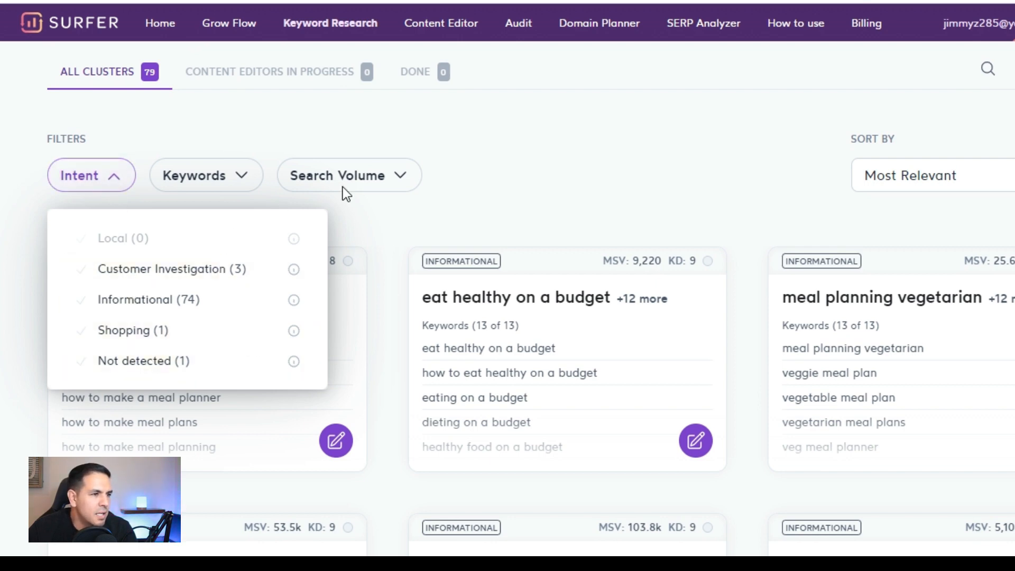
click(206, 175)
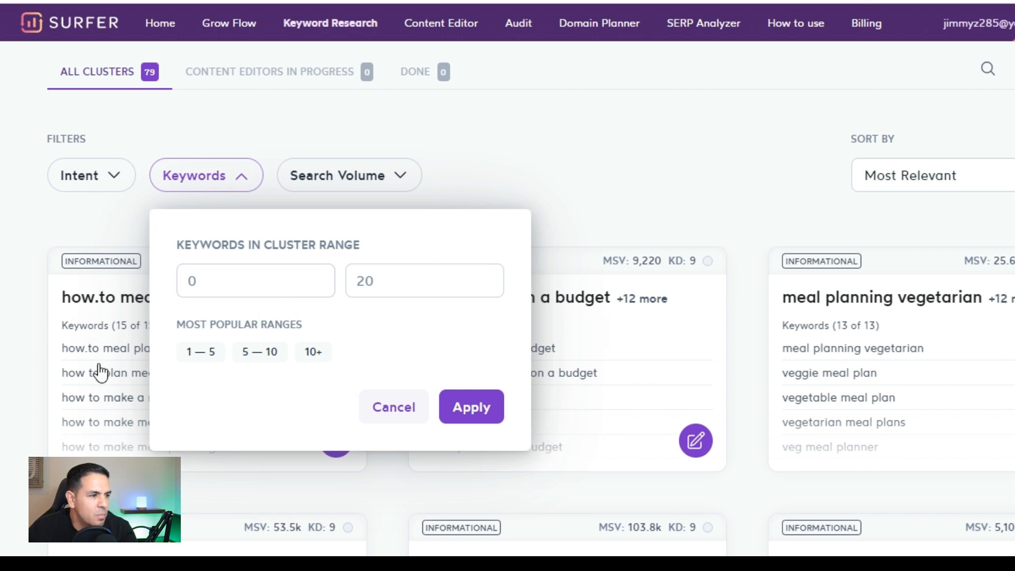
click(470, 406)
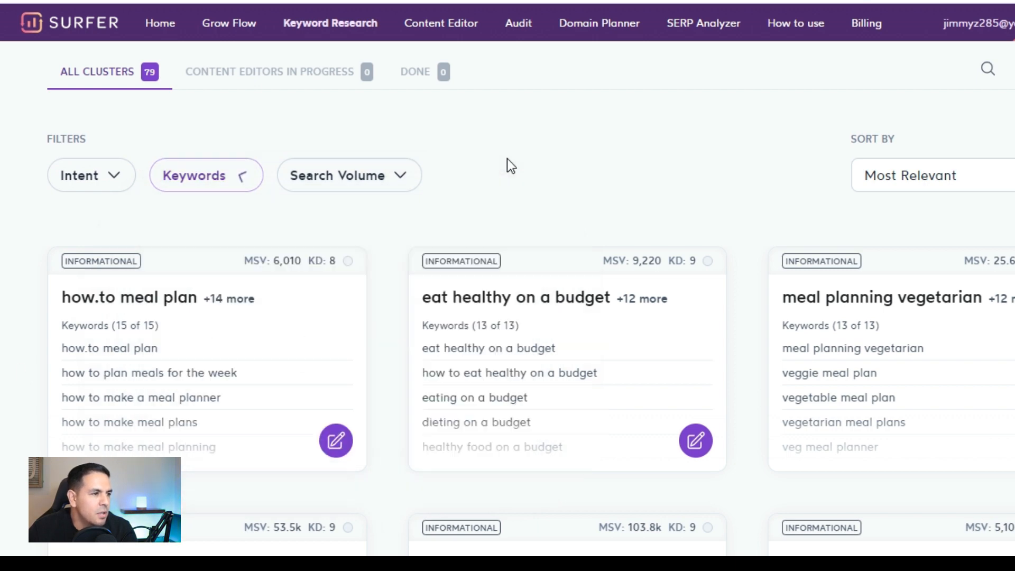
click(348, 174)
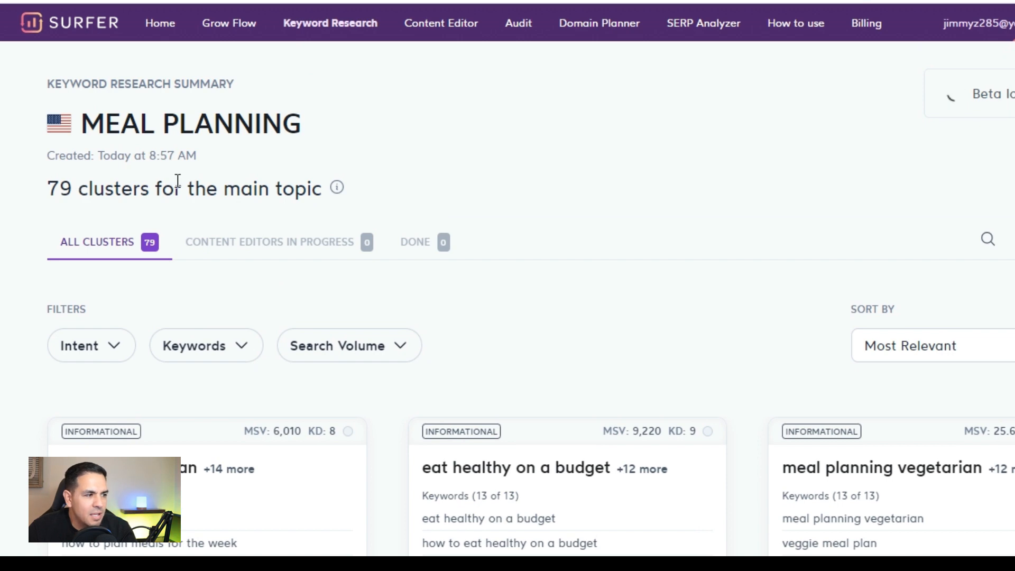
scroll(down, 3)
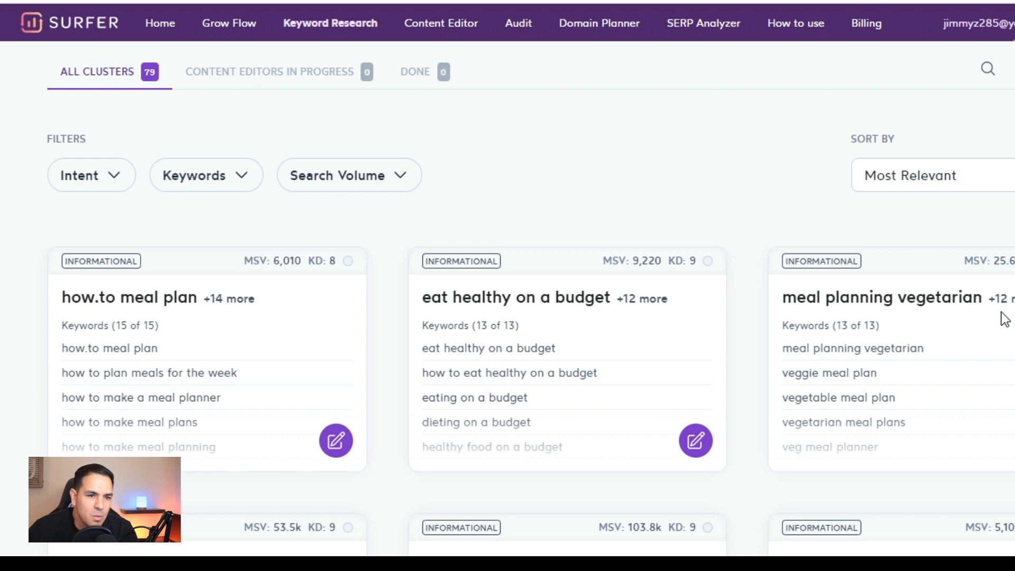
scroll(down, 3)
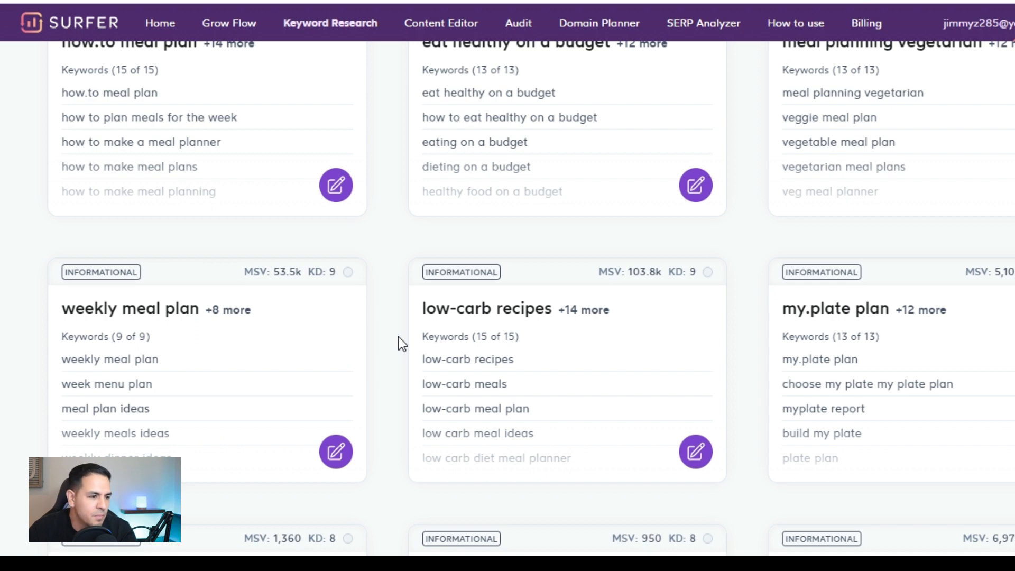
mouse_move(637, 343)
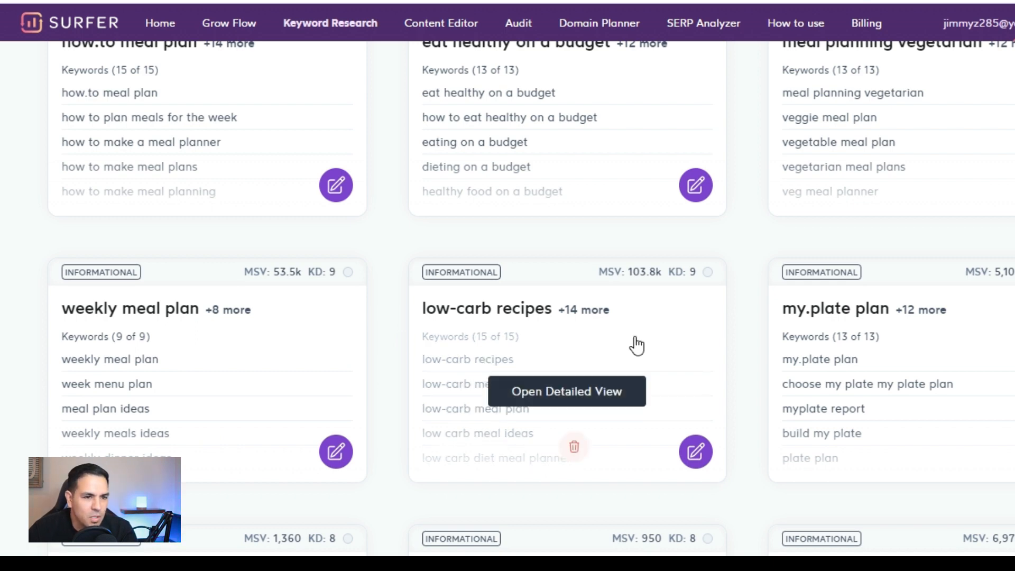
scroll(down, 3)
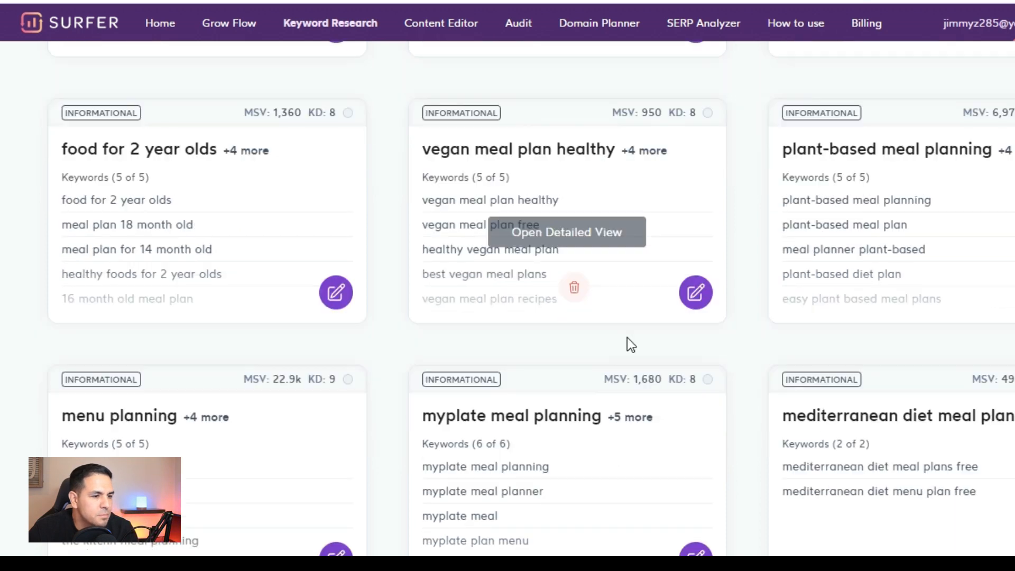
scroll(down, 3)
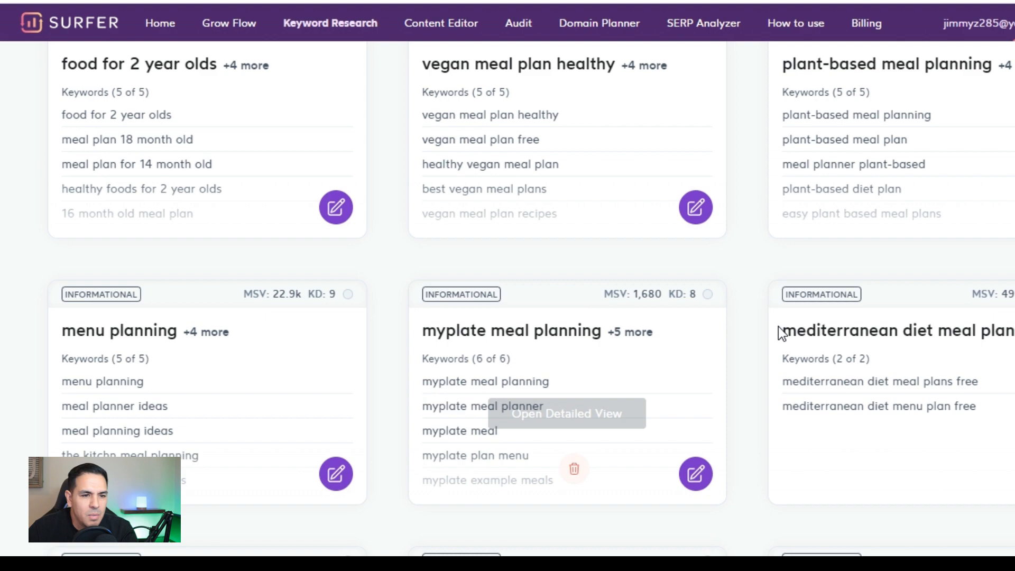
scroll(down, 3)
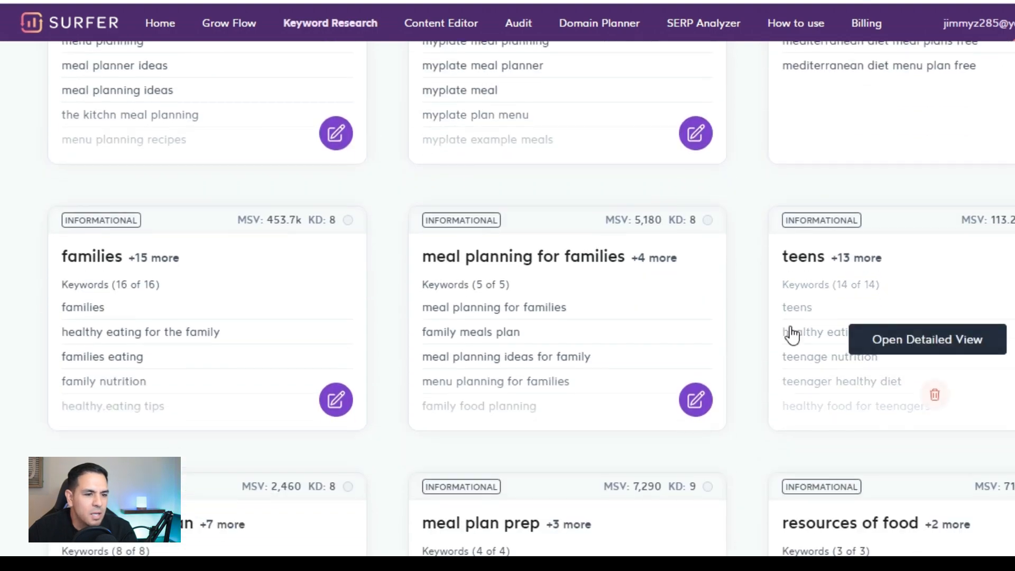
scroll(down, 3)
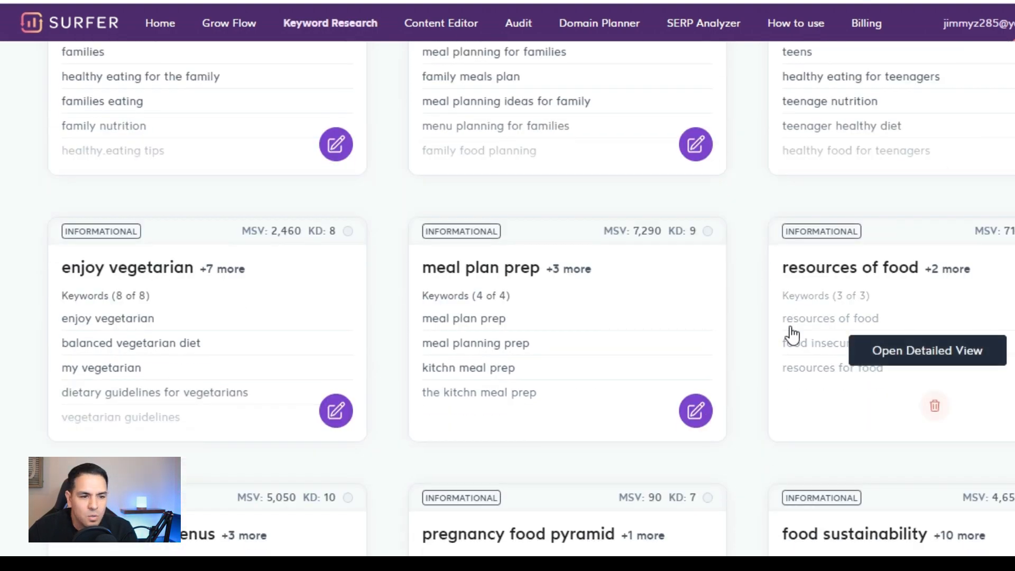
scroll(down, 3)
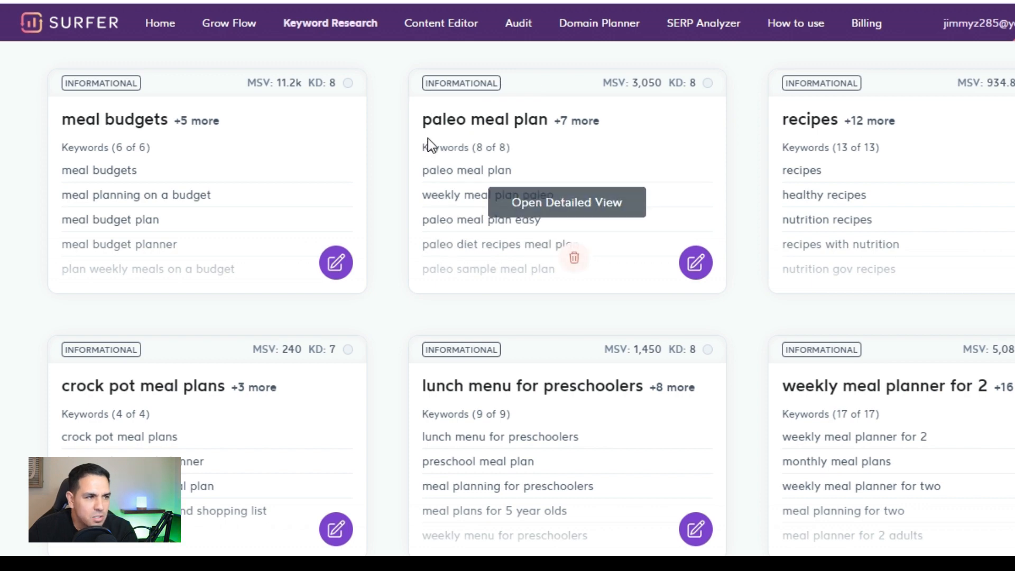
mouse_move(618, 103)
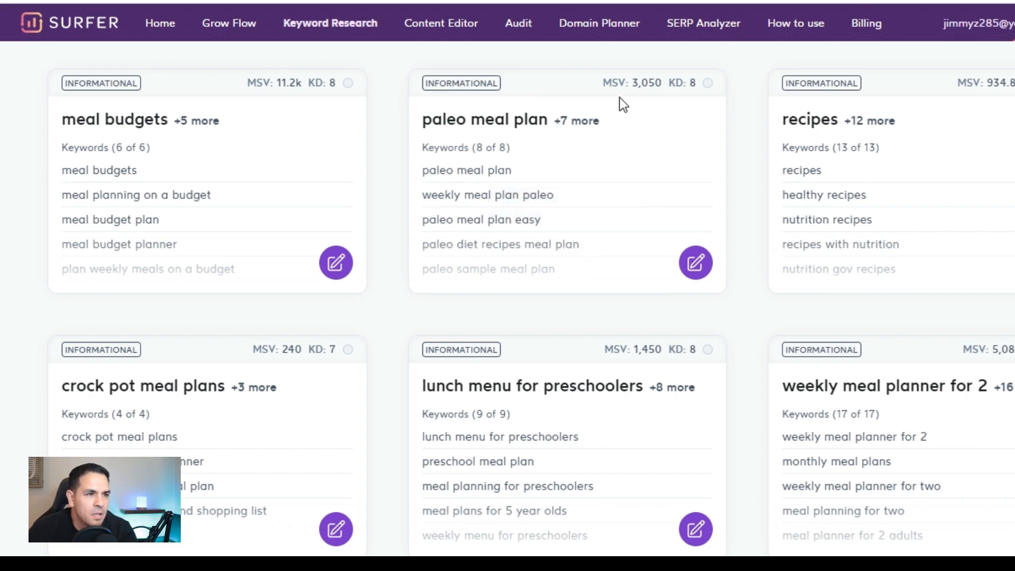
mouse_move(670, 82)
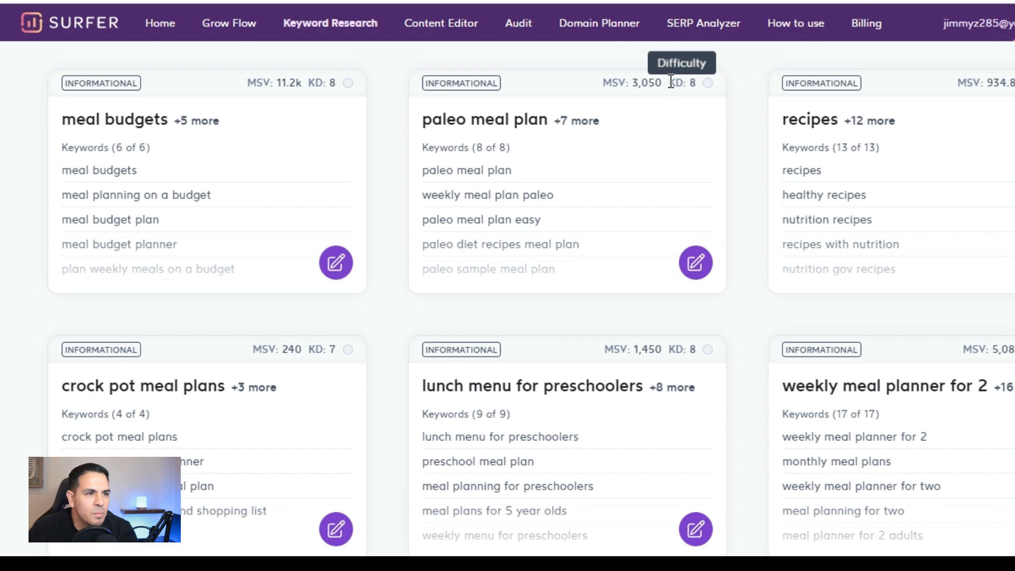
mouse_move(697, 221)
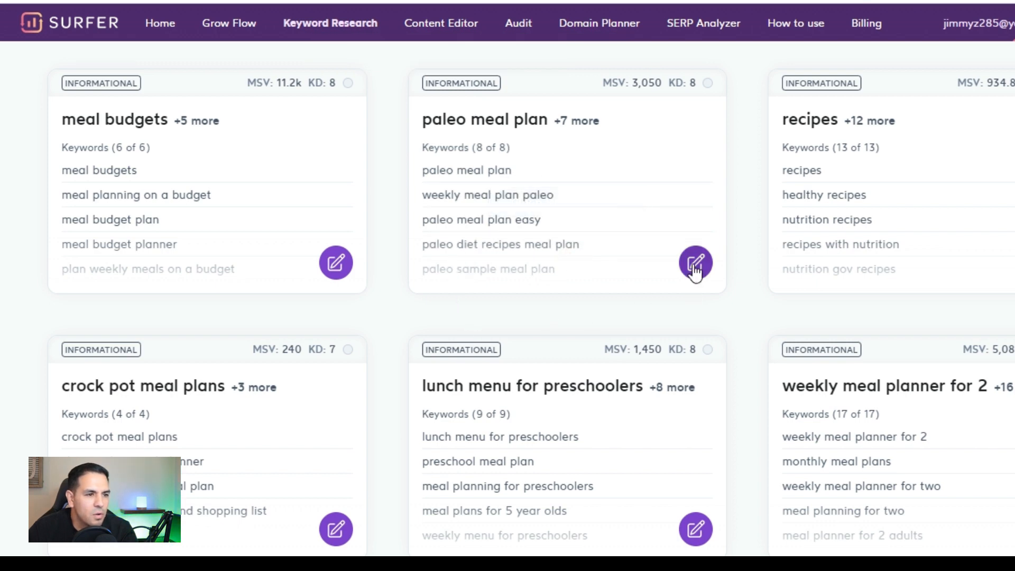
click(694, 263)
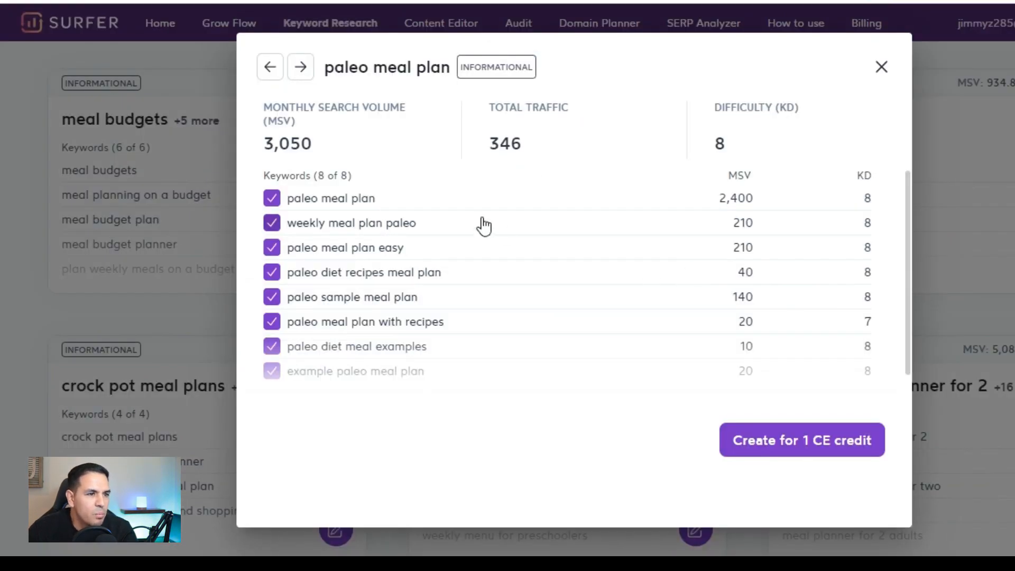
mouse_move(510, 243)
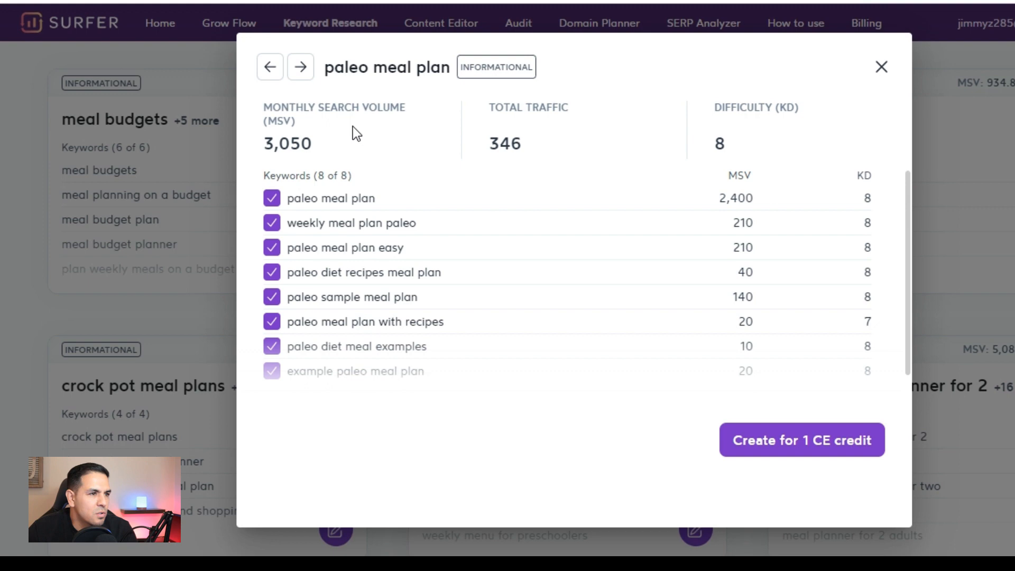
mouse_move(705, 139)
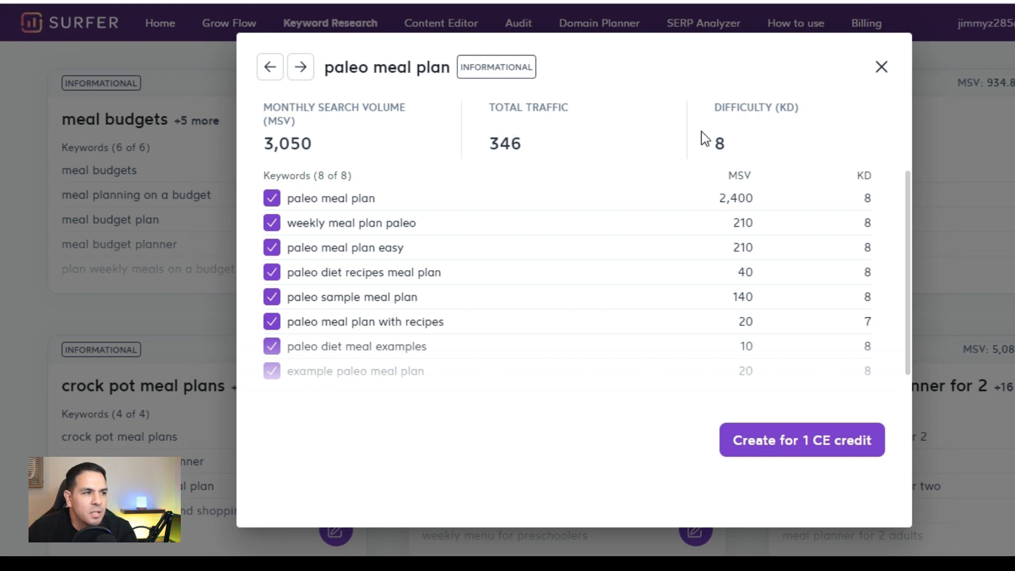
mouse_move(405, 255)
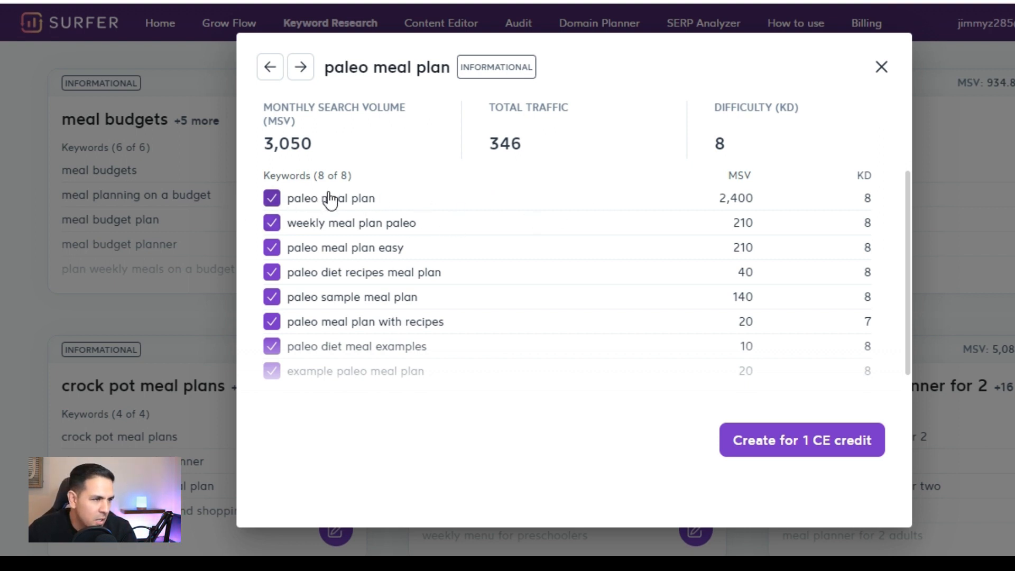
mouse_move(678, 208)
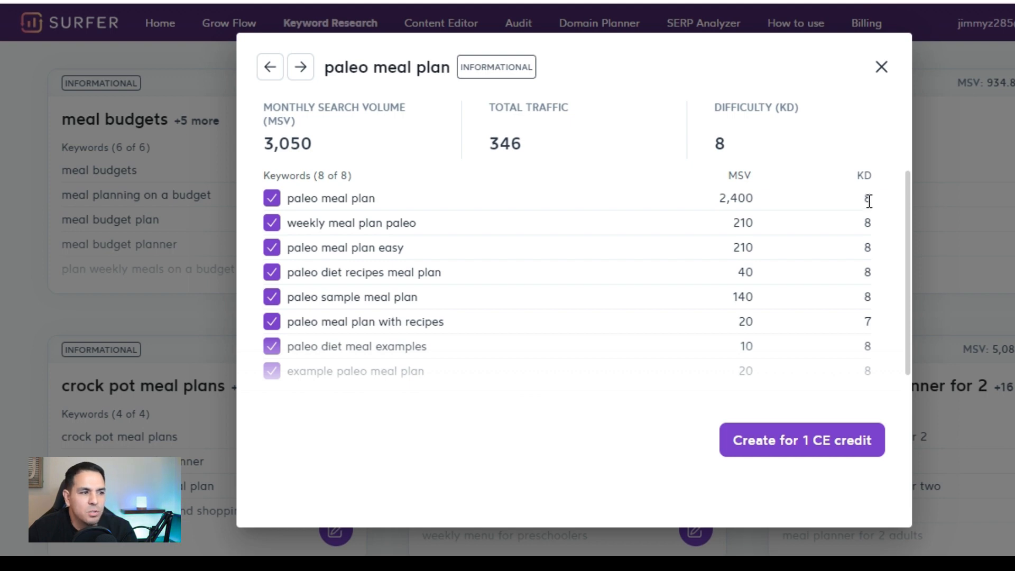
mouse_move(471, 252)
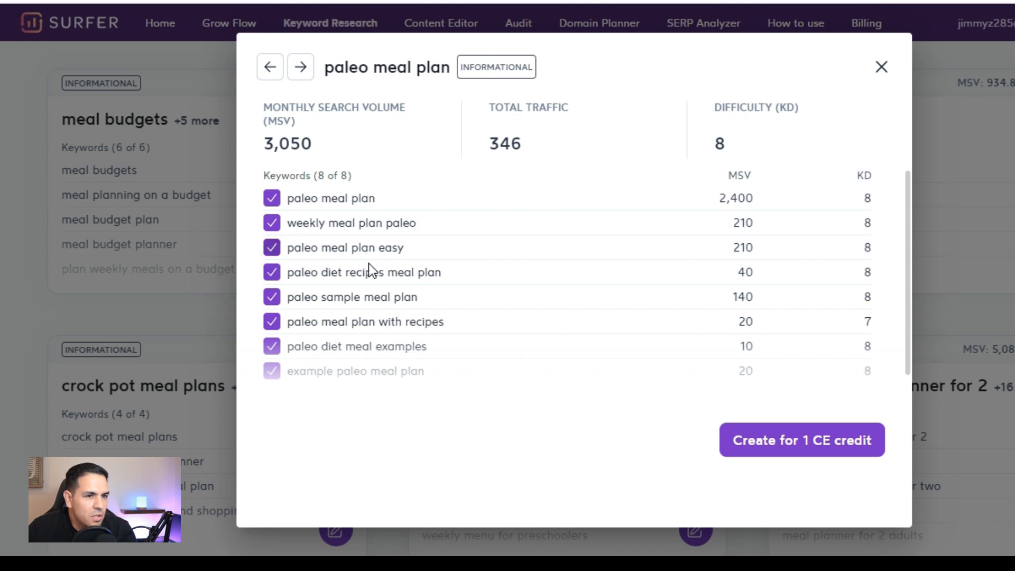
mouse_move(351, 252)
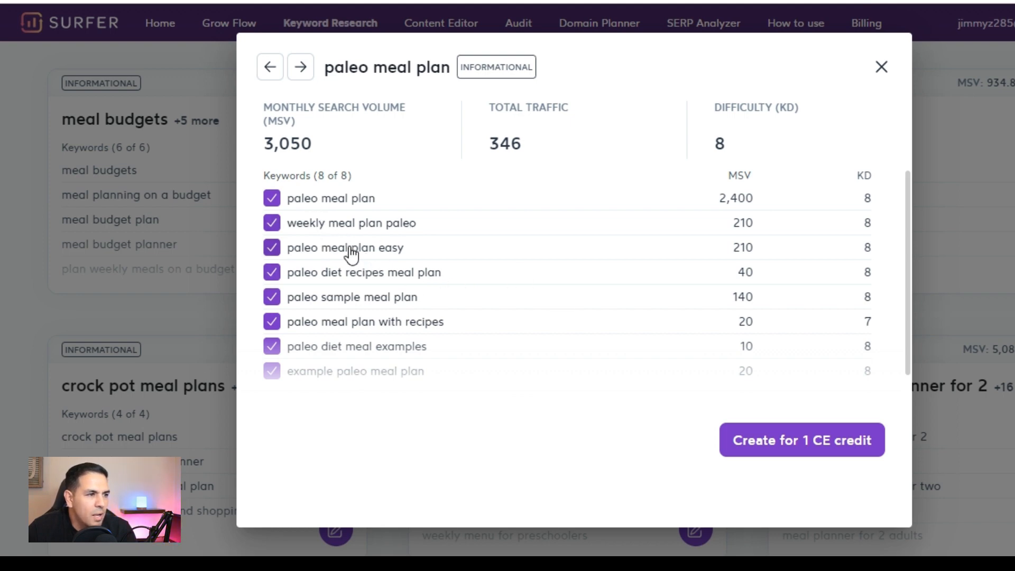
mouse_move(368, 223)
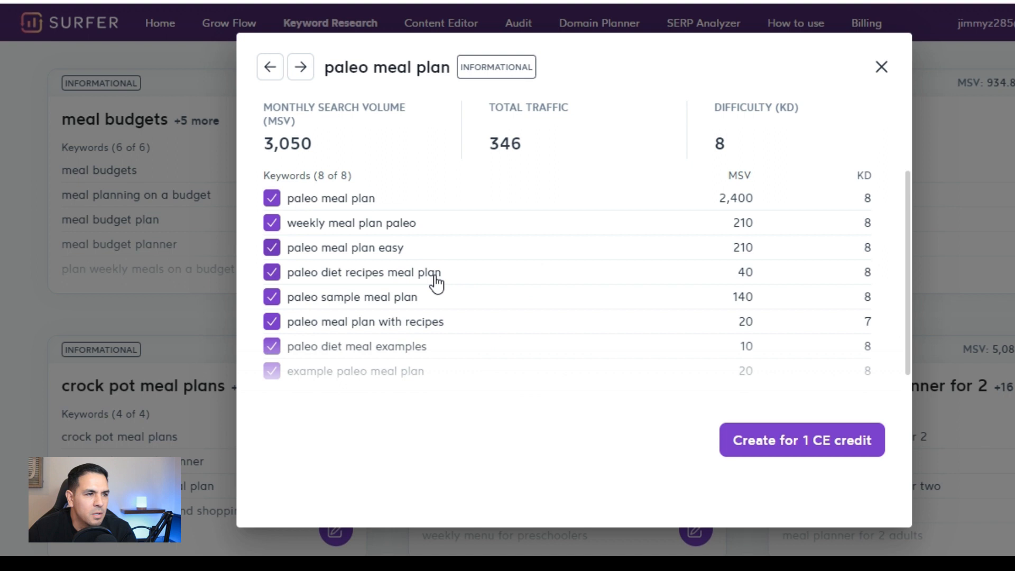
mouse_move(332, 265)
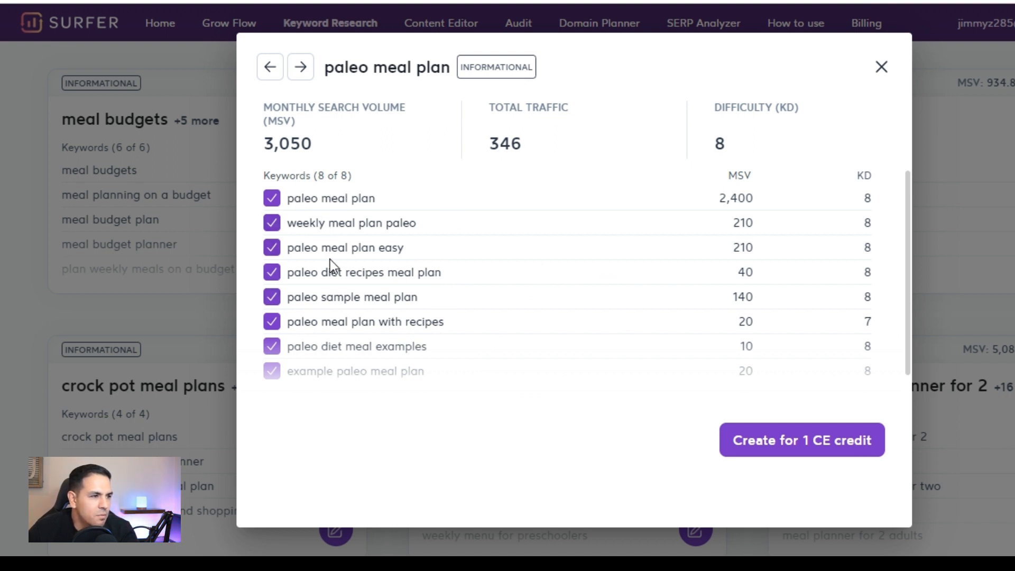
mouse_move(520, 292)
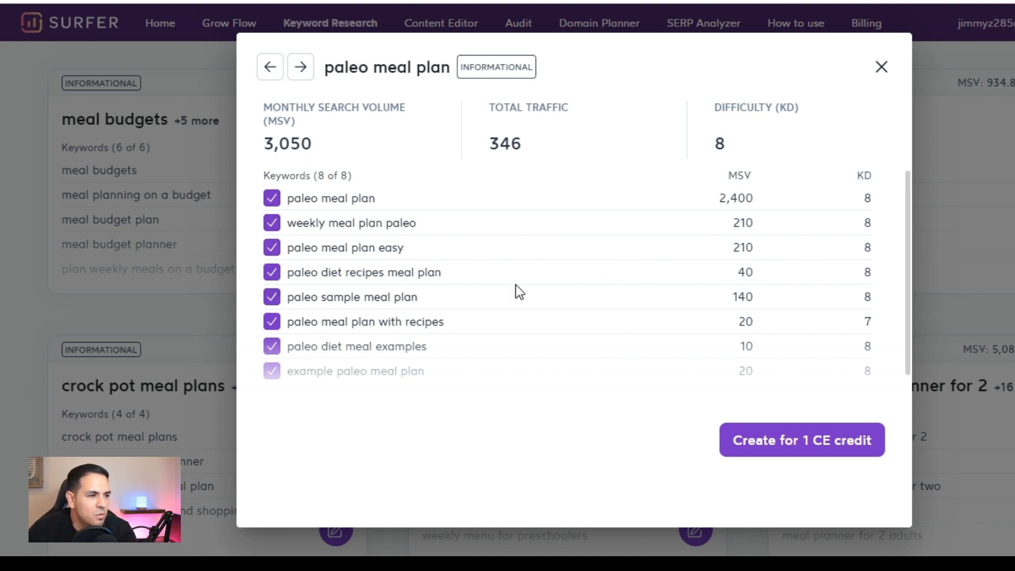
mouse_move(437, 292)
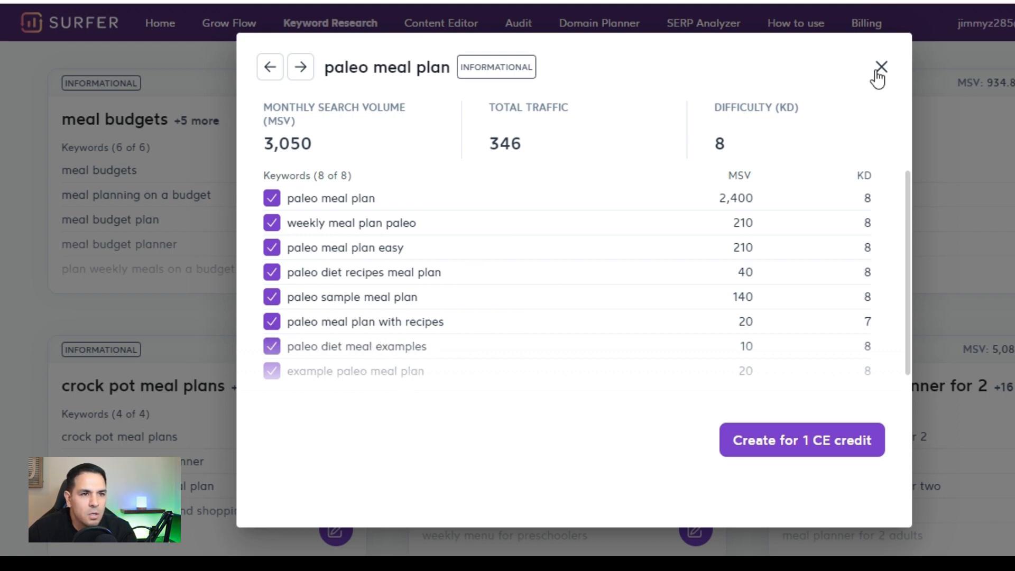
click(878, 68)
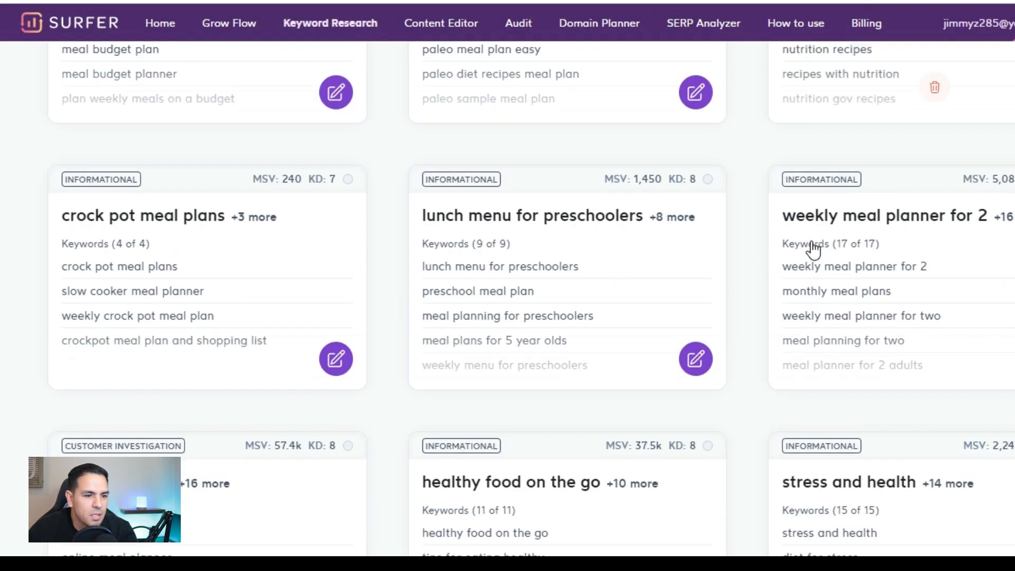
Step: Scroll down the cluster results until the 1 500 calories meal plan card is in view
scroll(down, 3)
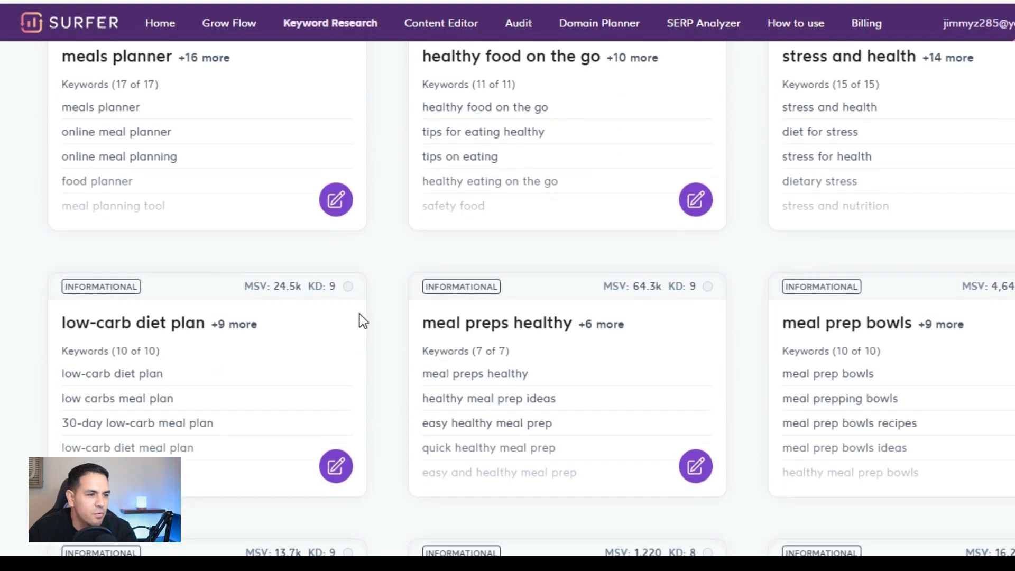
scroll(down, 3)
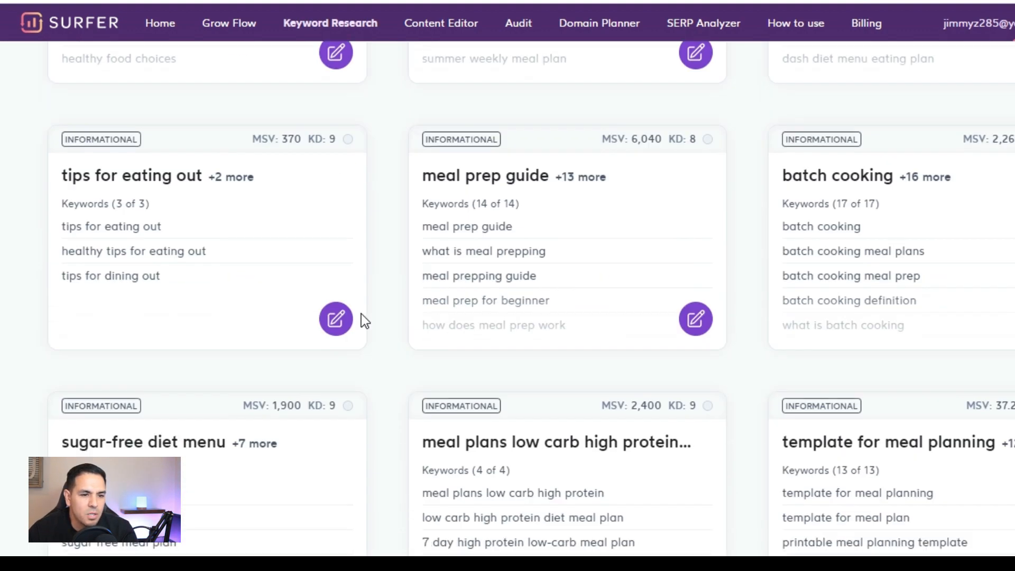
scroll(down, 3)
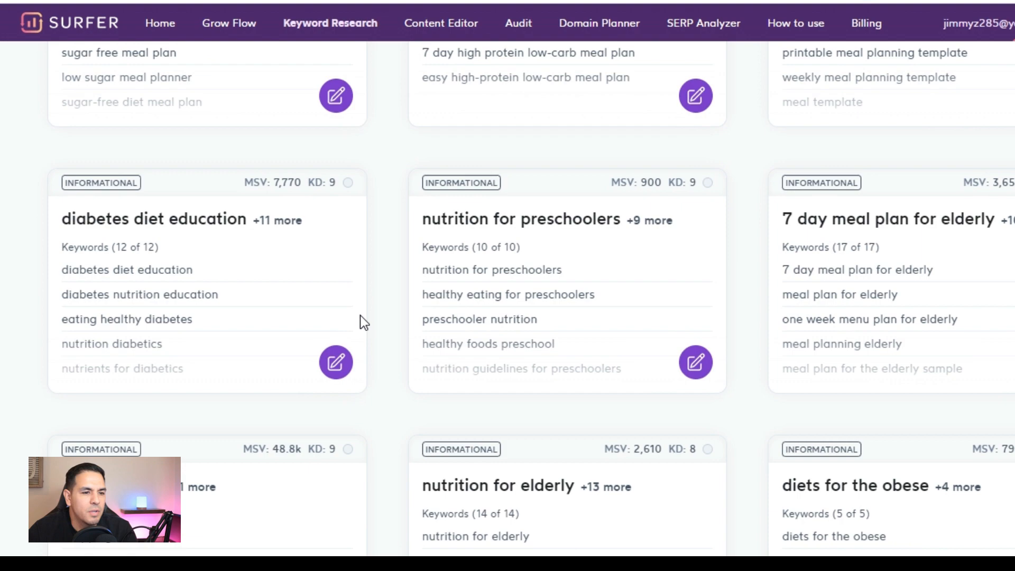
scroll(down, 3)
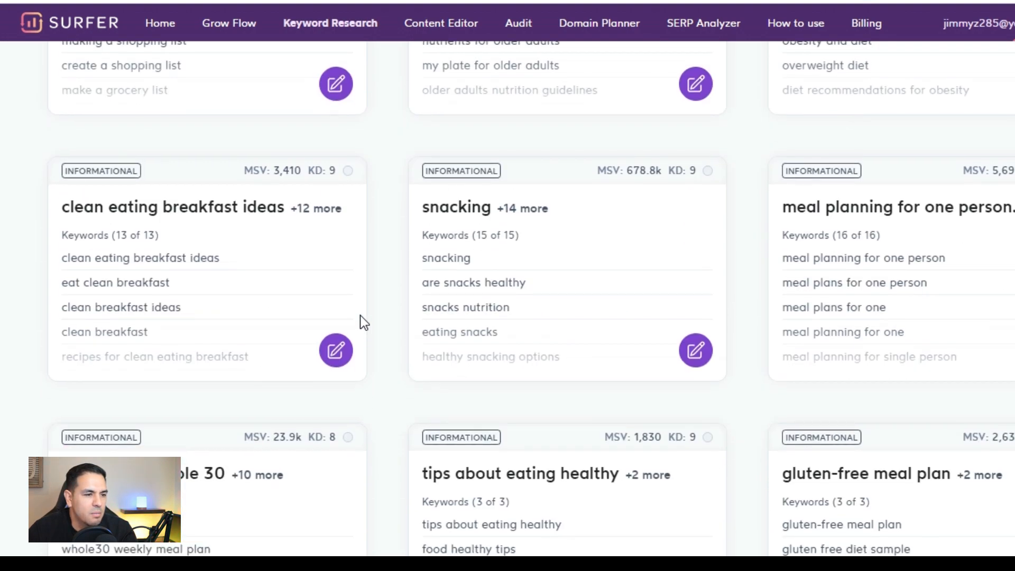
scroll(down, 3)
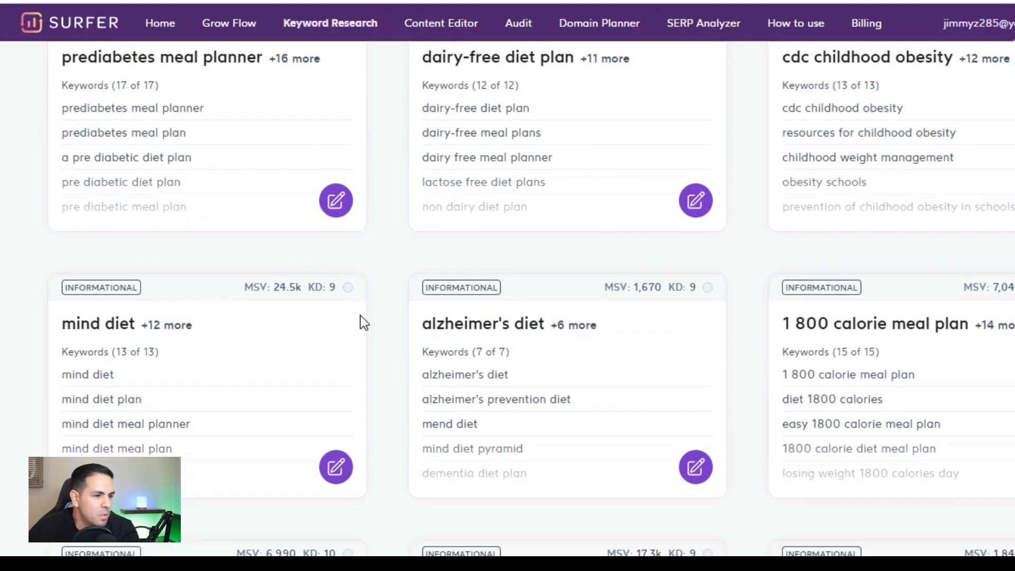
scroll(down, 3)
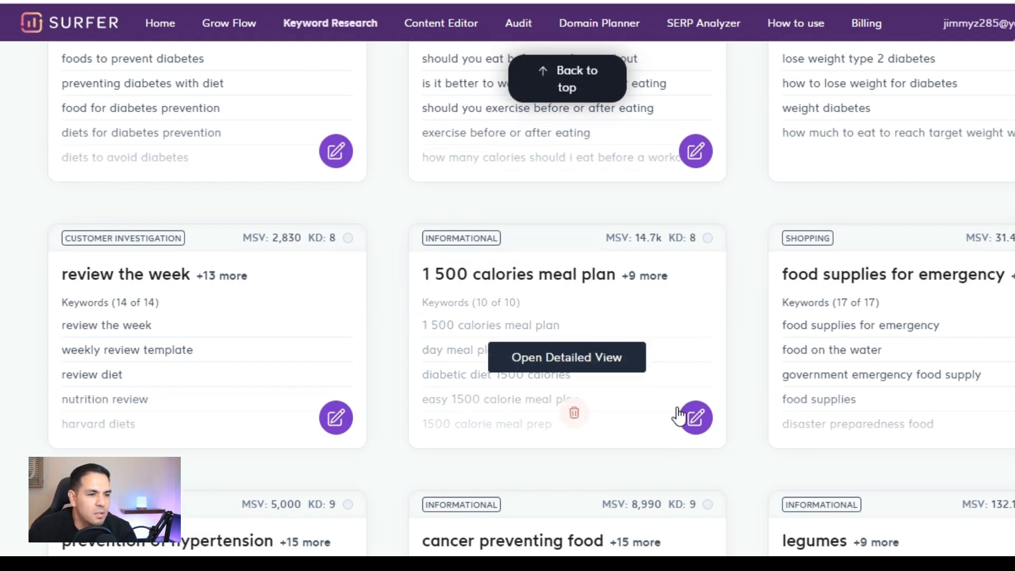
Step: View the 1 500 calories meal plan cluster details: volume 14,670, difficulty 8 and ten keywords
click(691, 418)
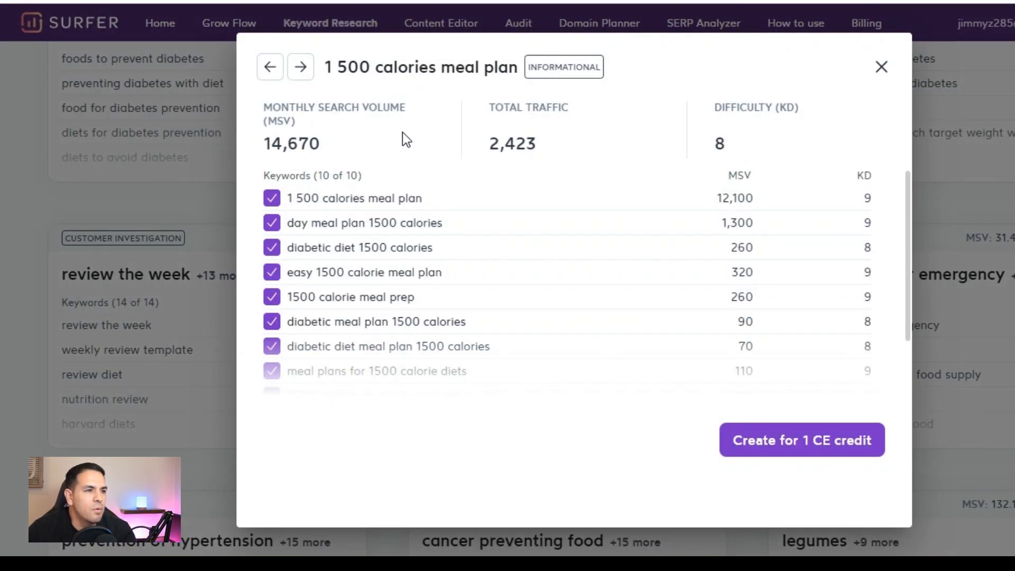
mouse_move(546, 257)
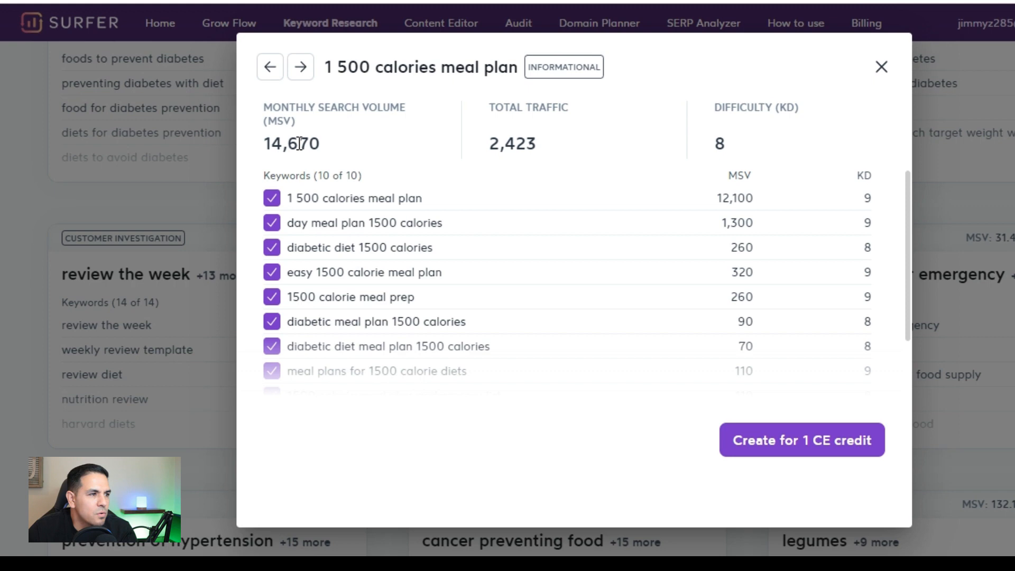
mouse_move(355, 157)
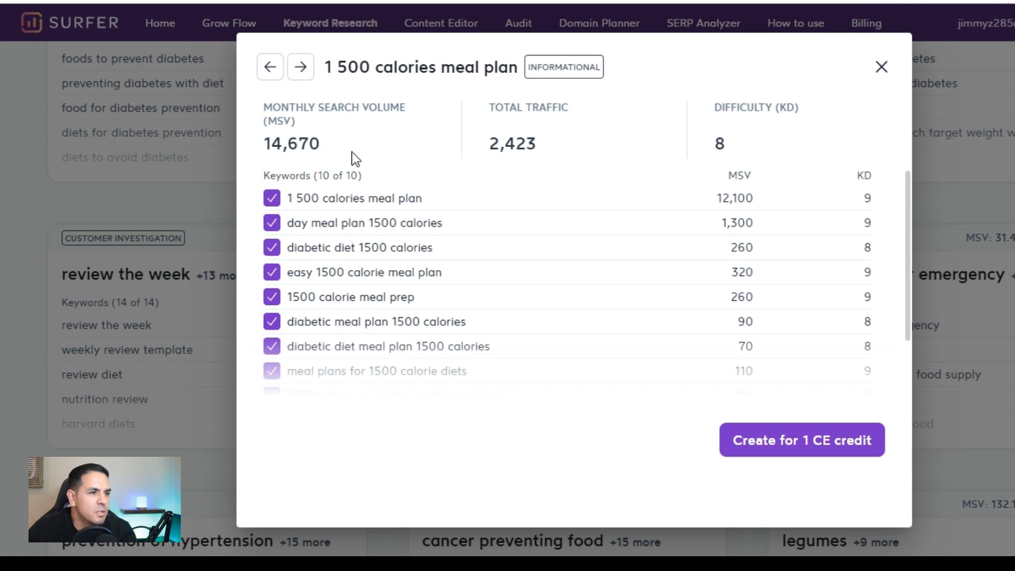
mouse_move(323, 215)
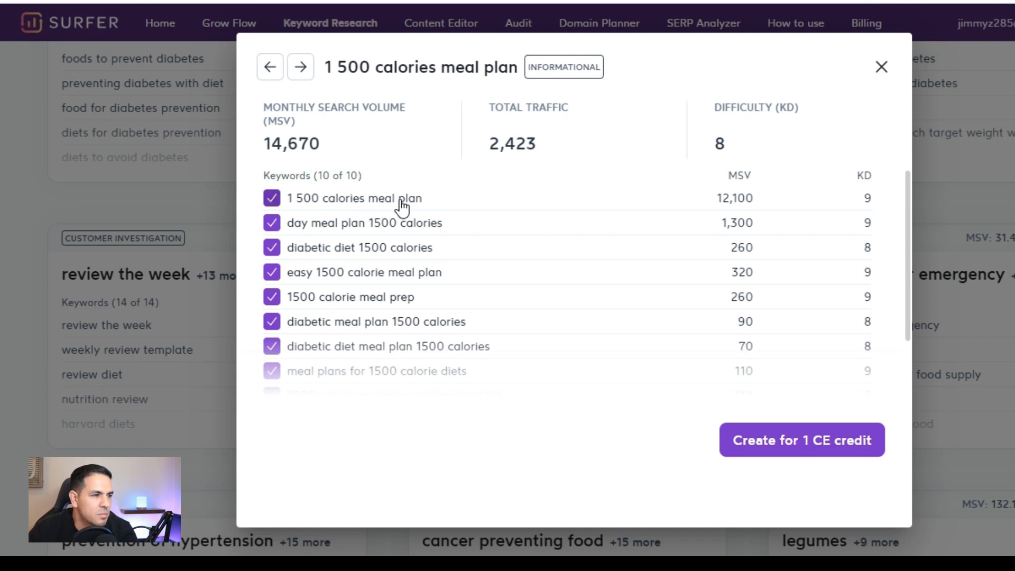
mouse_move(325, 240)
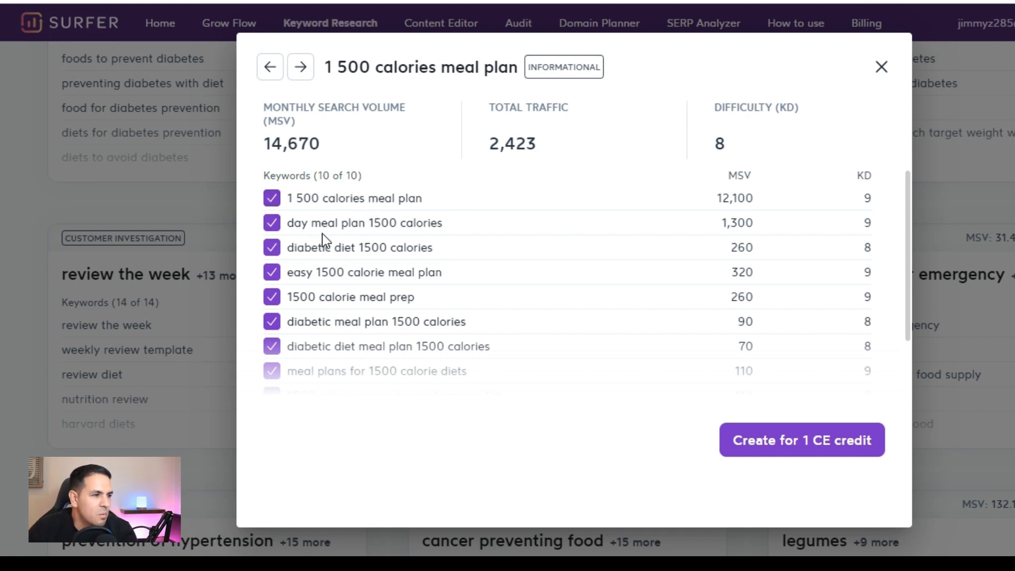
scroll(down, 3)
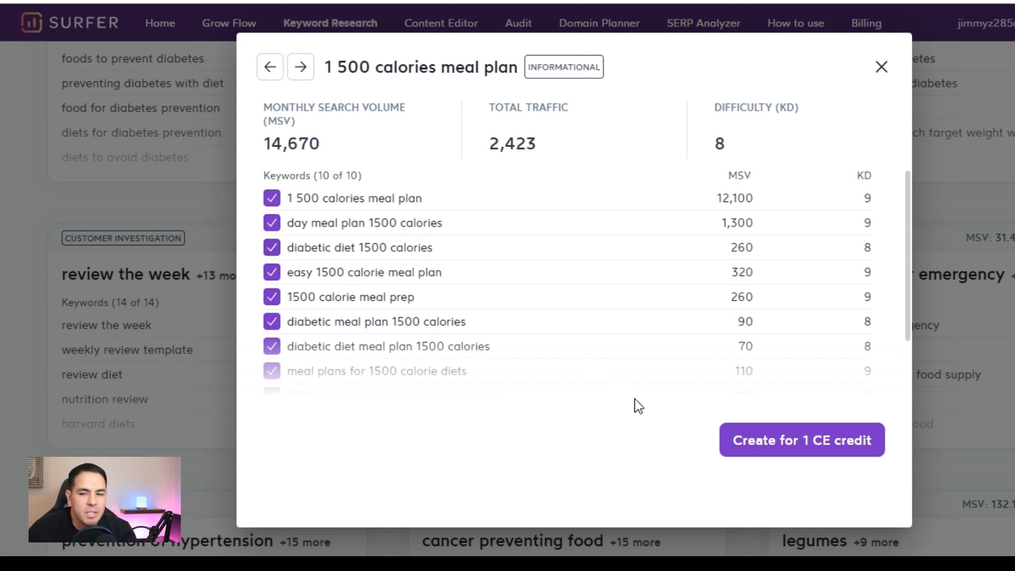
mouse_move(631, 401)
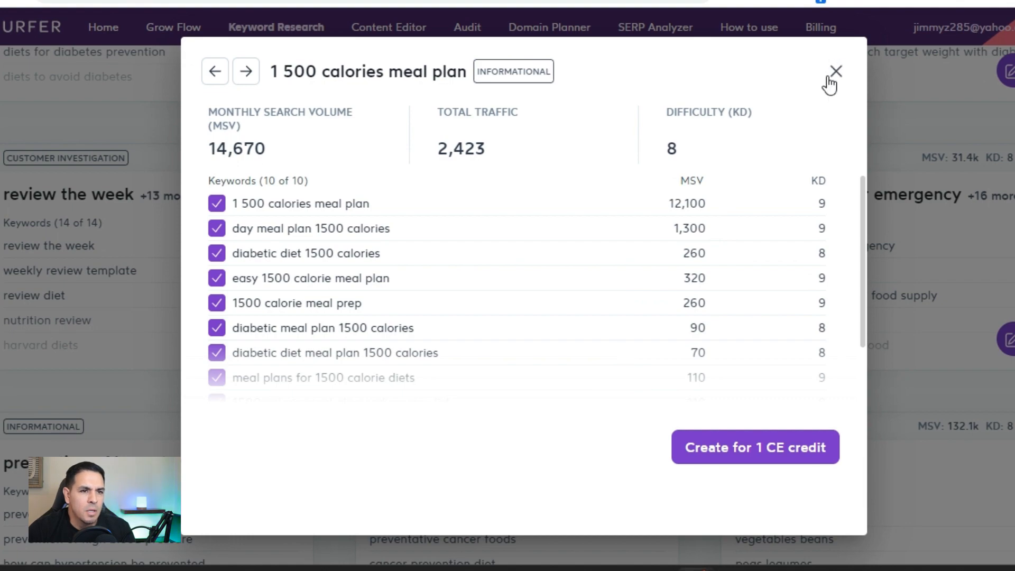
Step: Widen column D of the exported CSV so the Total Cluster Search header fits, then review the rows
click(835, 71)
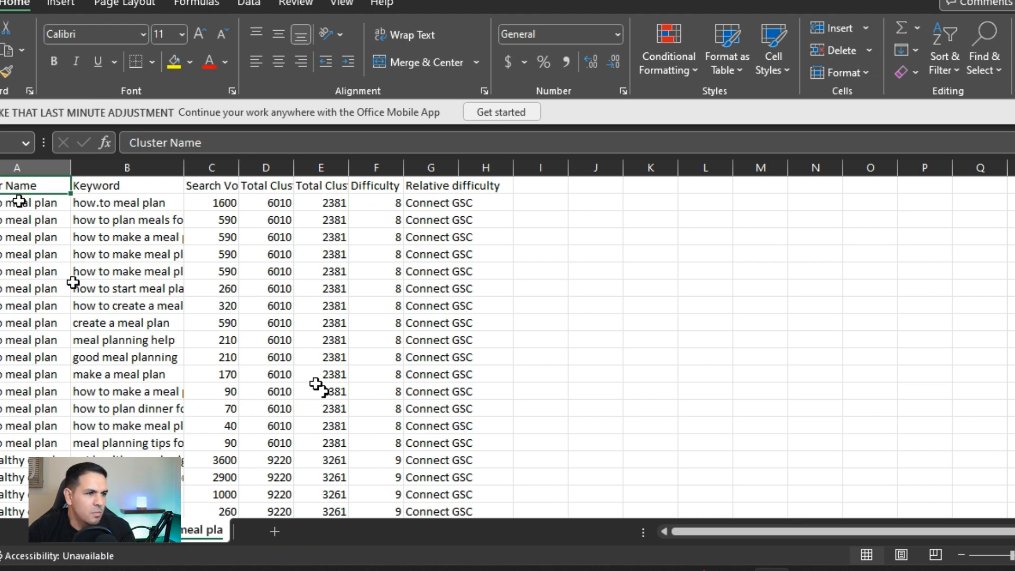
mouse_move(74, 275)
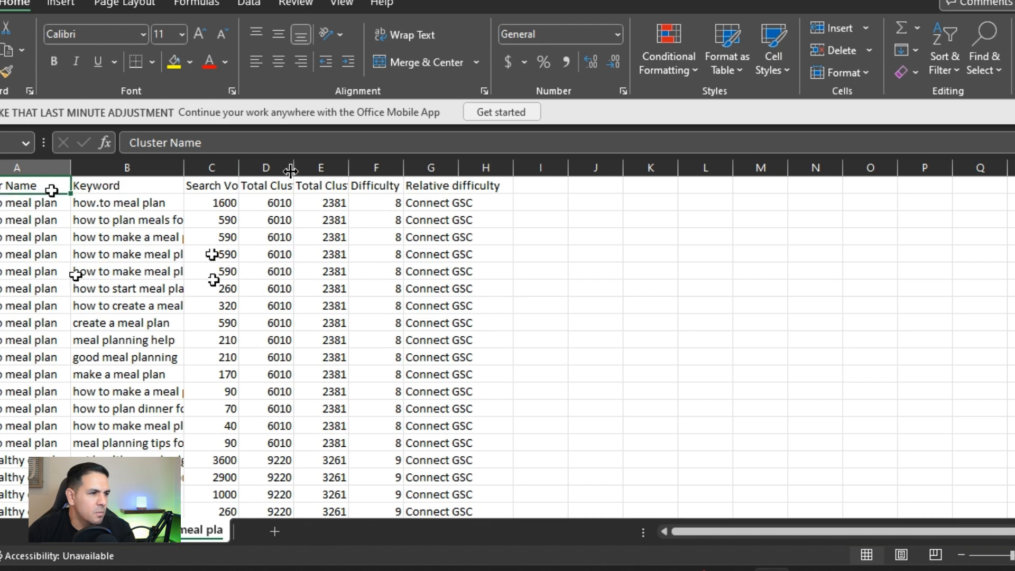
drag(291, 167, 345, 167)
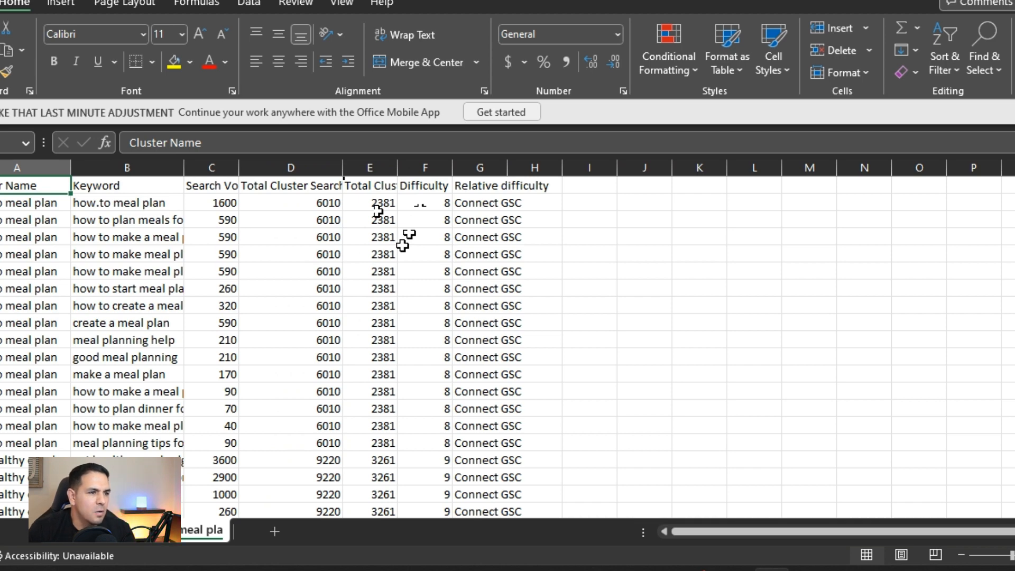
mouse_move(427, 303)
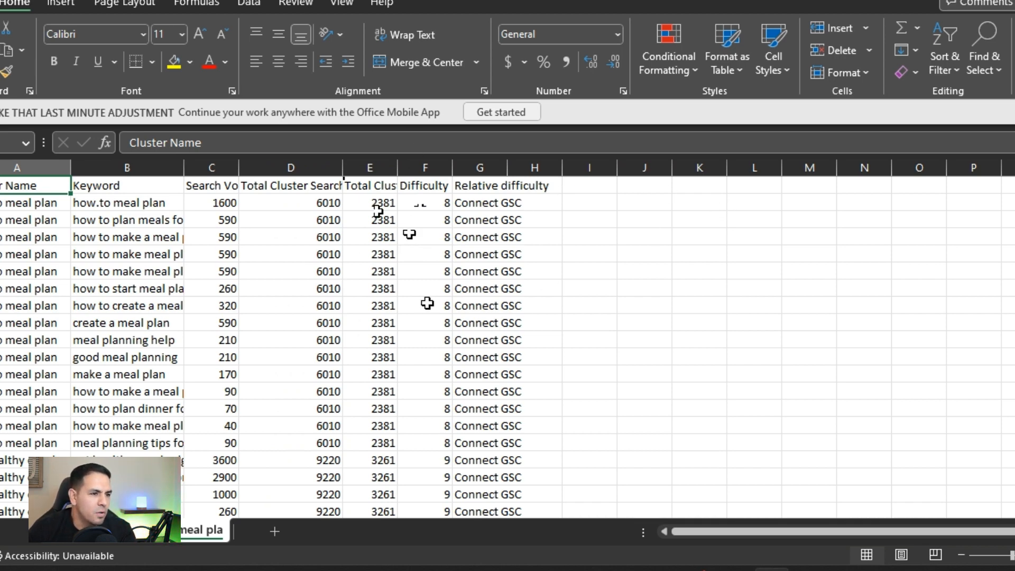
mouse_move(742, 271)
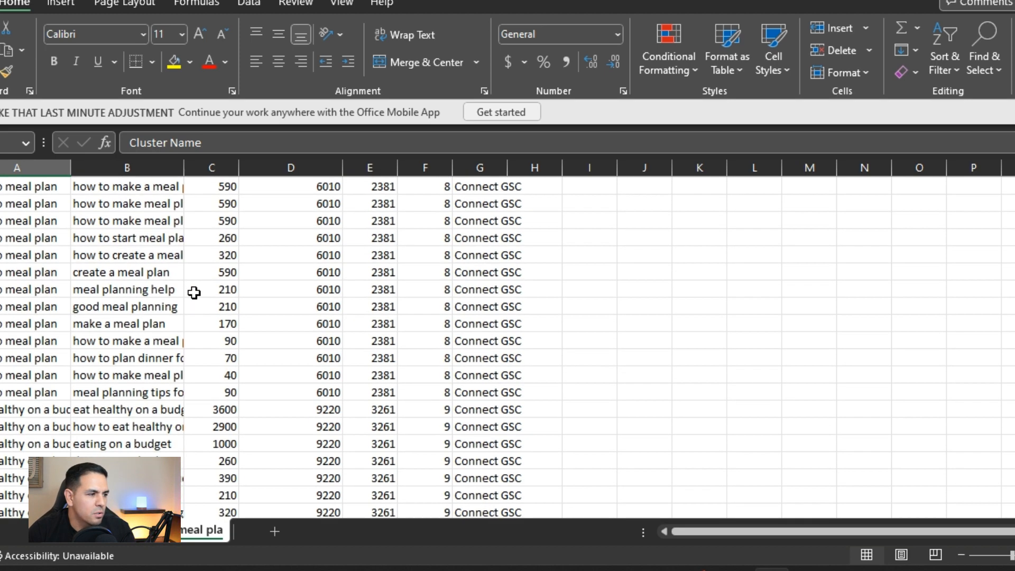
scroll(down, 3)
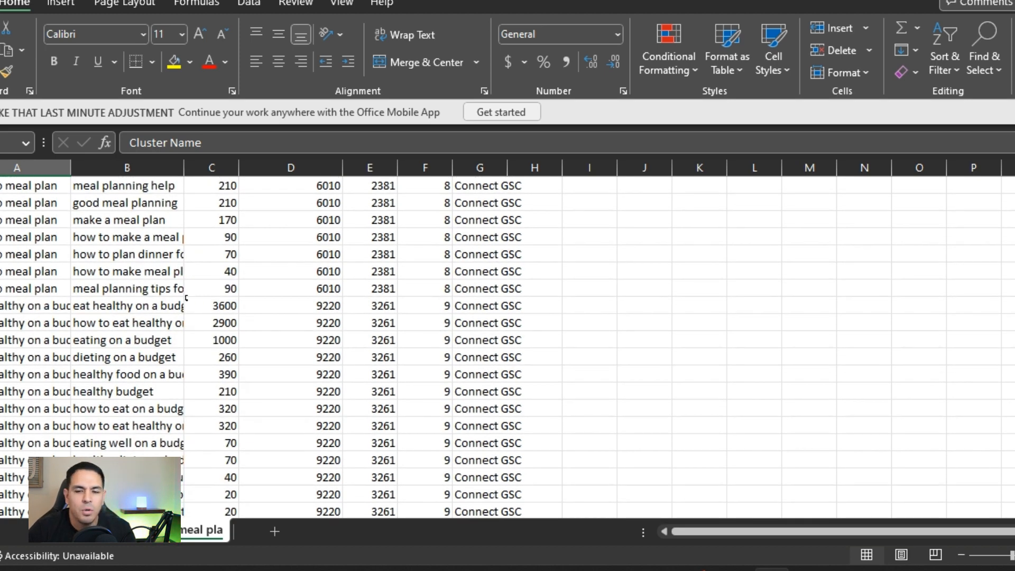
scroll(down, 3)
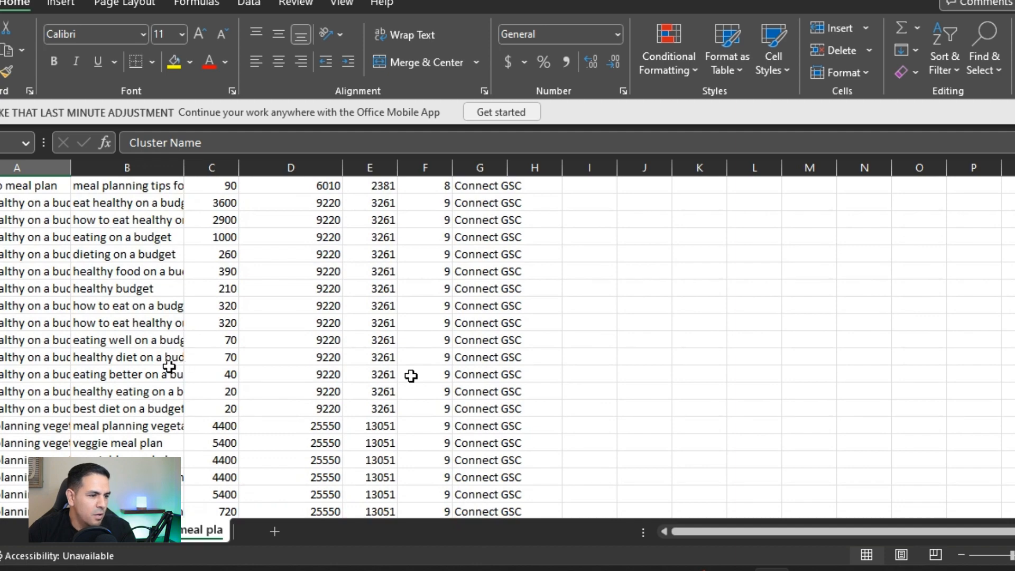
scroll(down, 3)
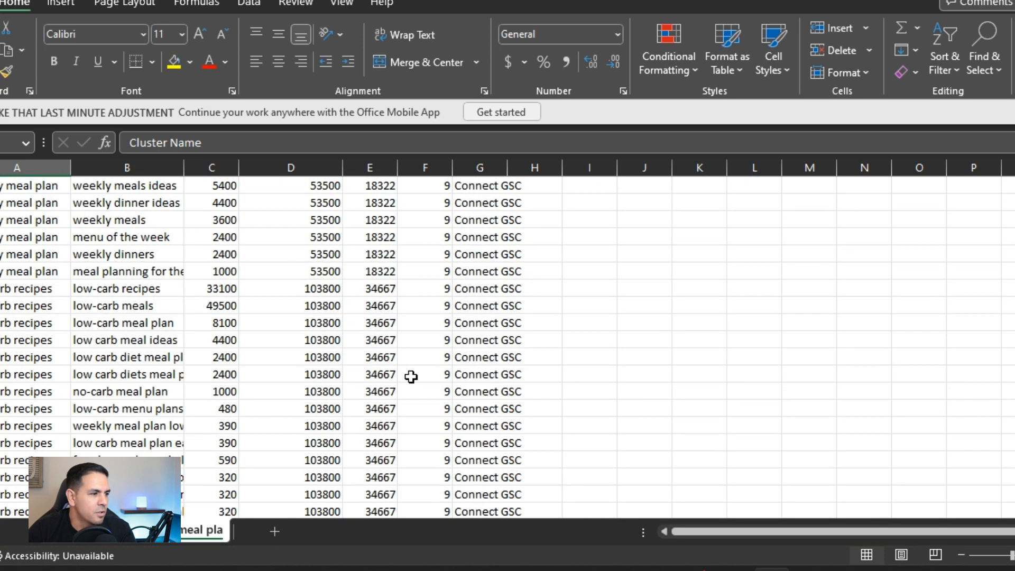
scroll(down, 3)
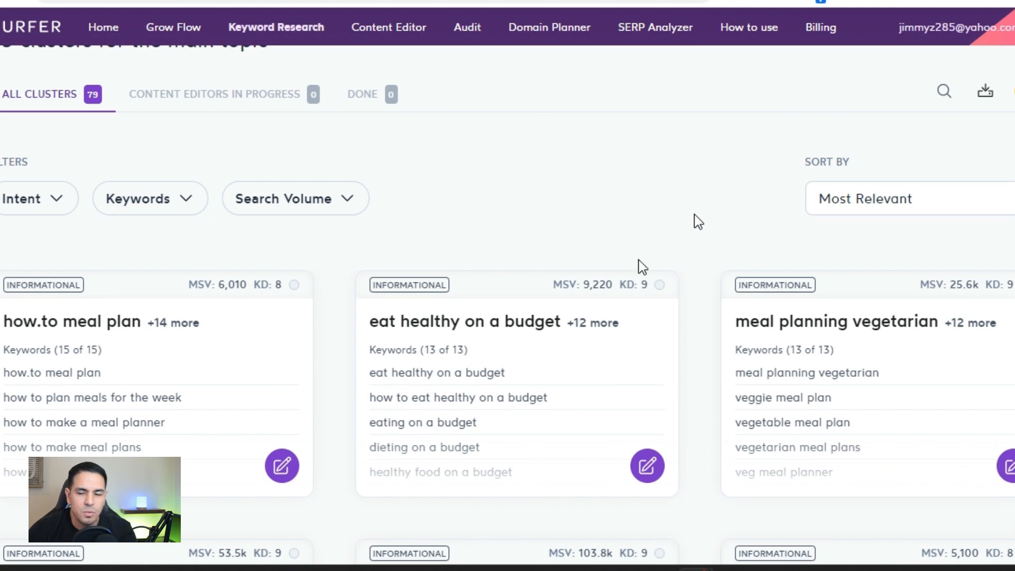
mouse_move(539, 201)
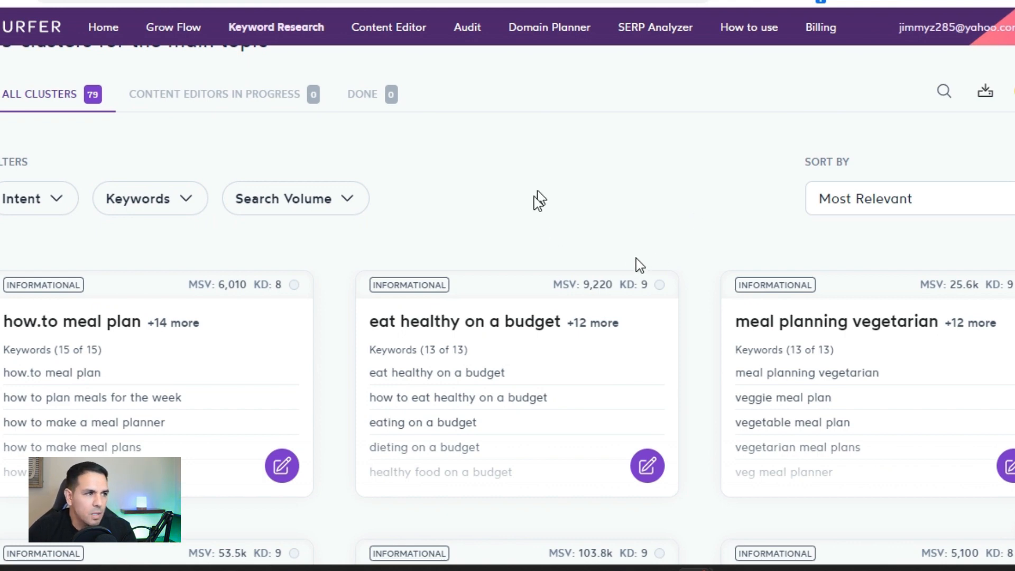
mouse_move(528, 223)
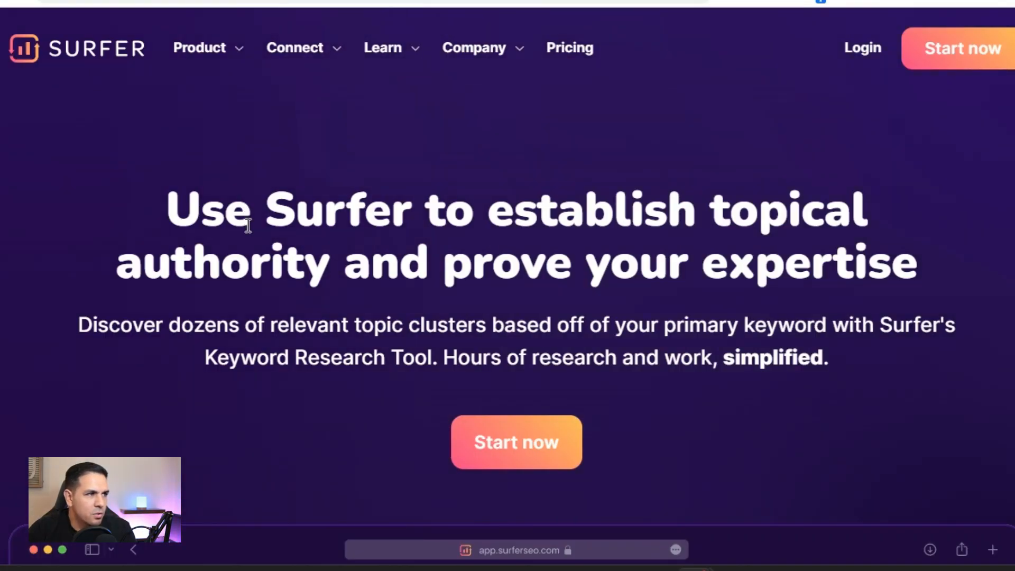
Step: Expand the Product menu on Surfer's website listing Keyword Surfer Extension under Free Tools
click(199, 47)
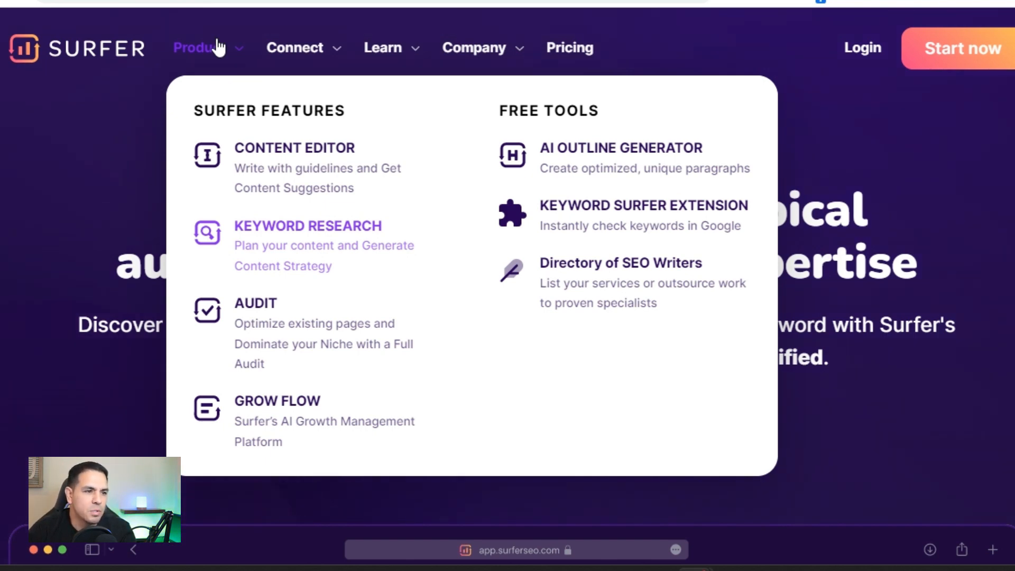
mouse_move(649, 235)
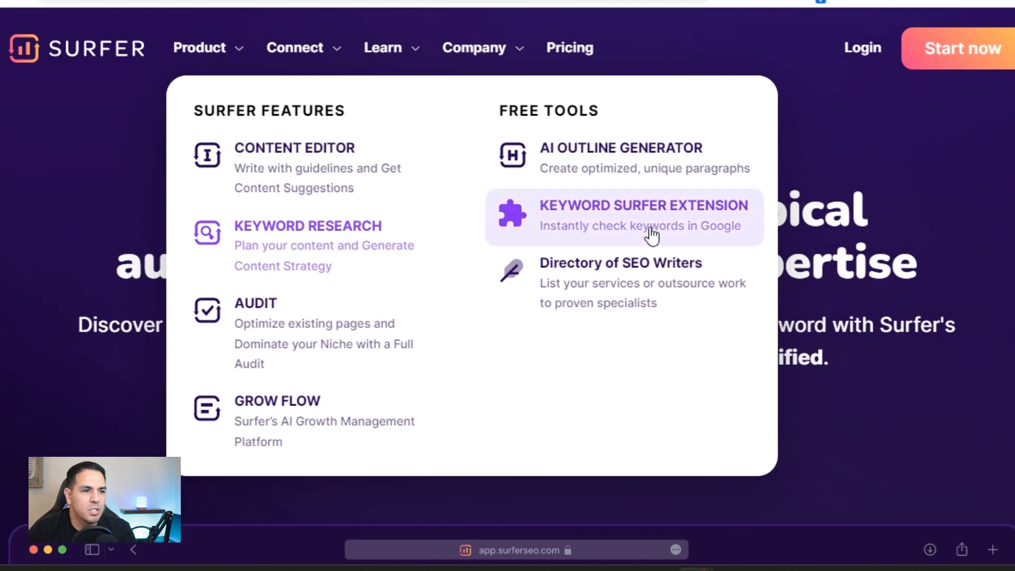
Step: Browse Google results for 'meal planning' with Keyword Surfer's keyword ideas and overlap percentages alongside
click(641, 216)
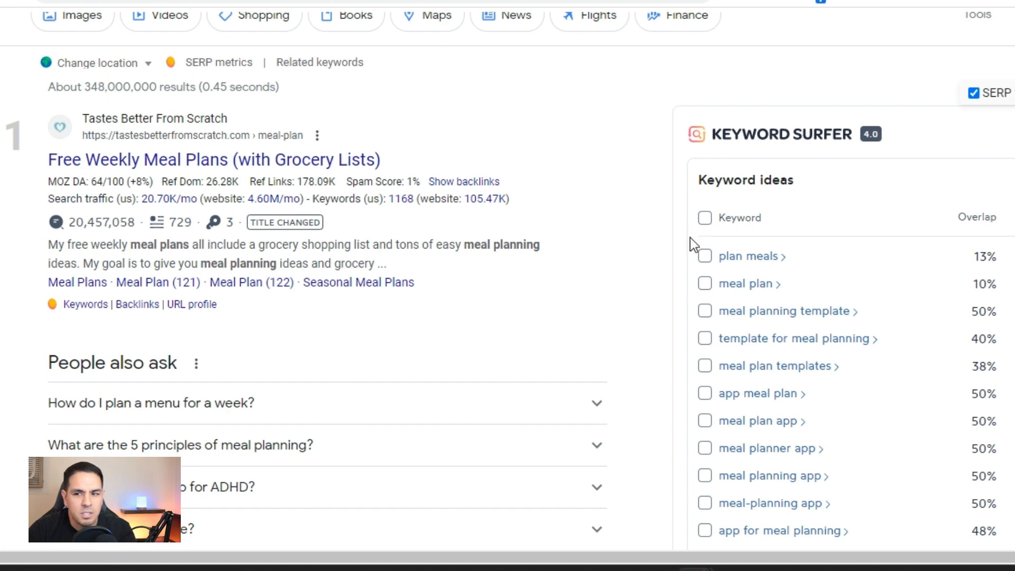
mouse_move(796, 151)
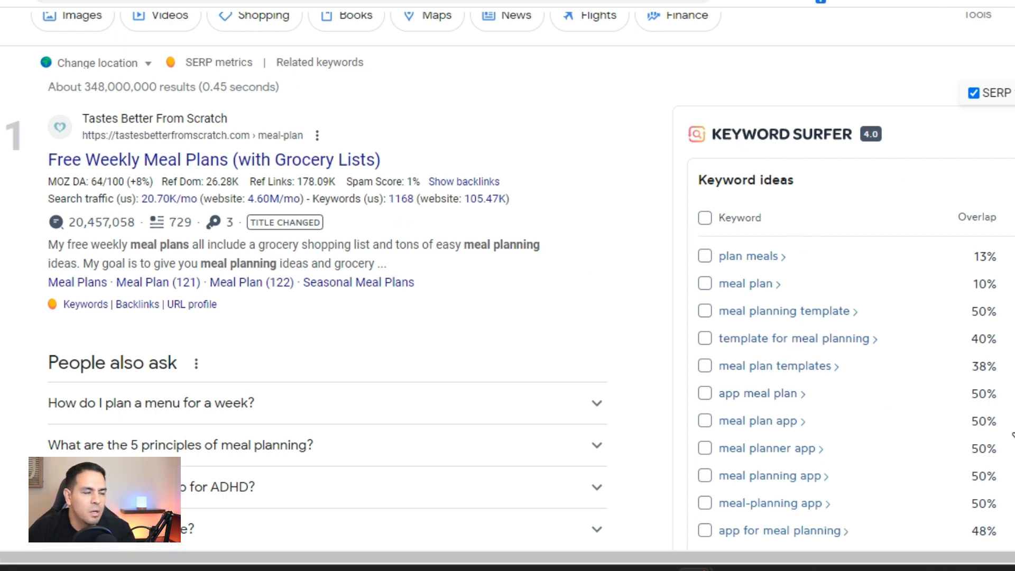
mouse_move(621, 281)
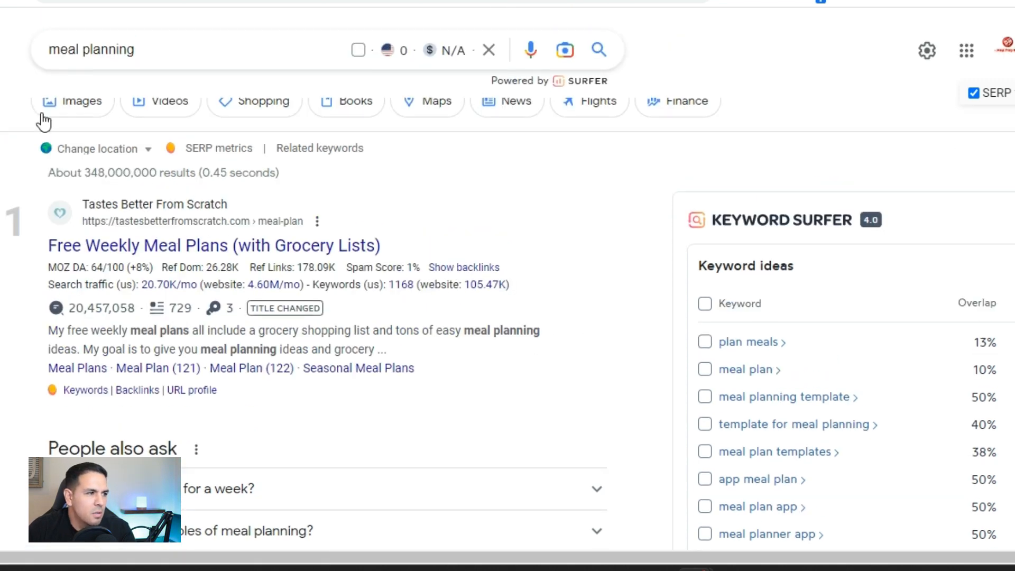
mouse_move(704, 303)
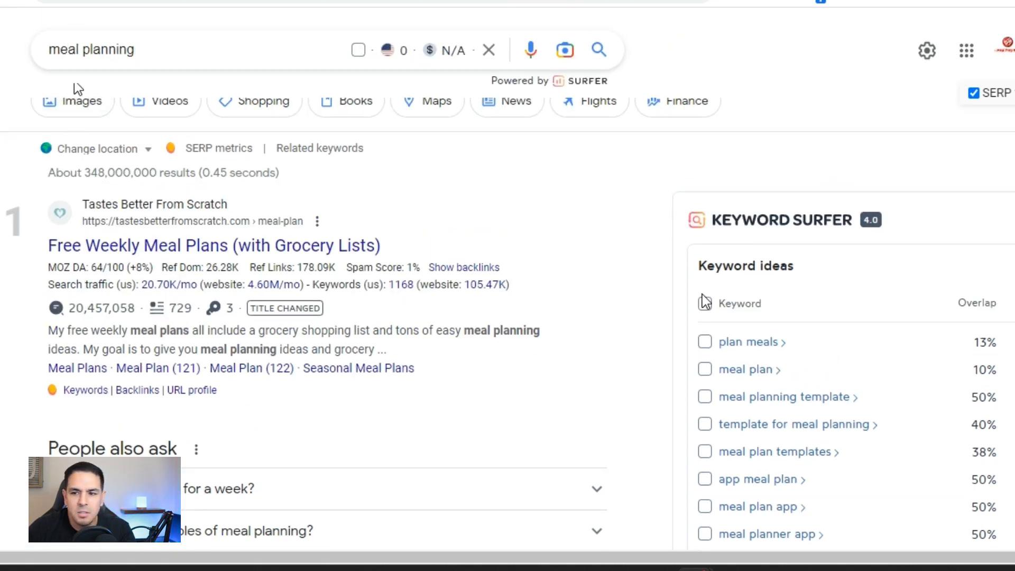
scroll(down, 3)
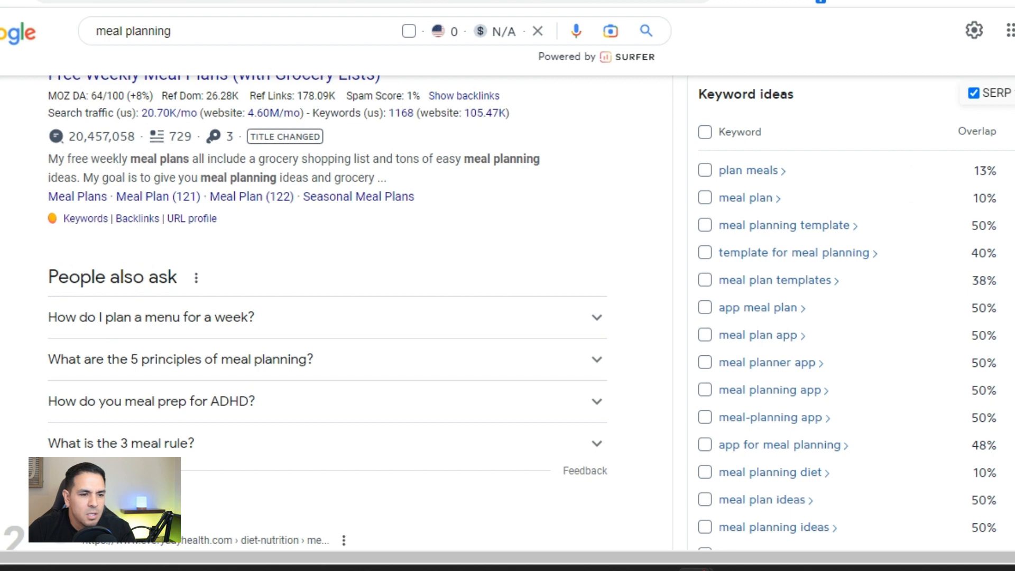
scroll(down, 3)
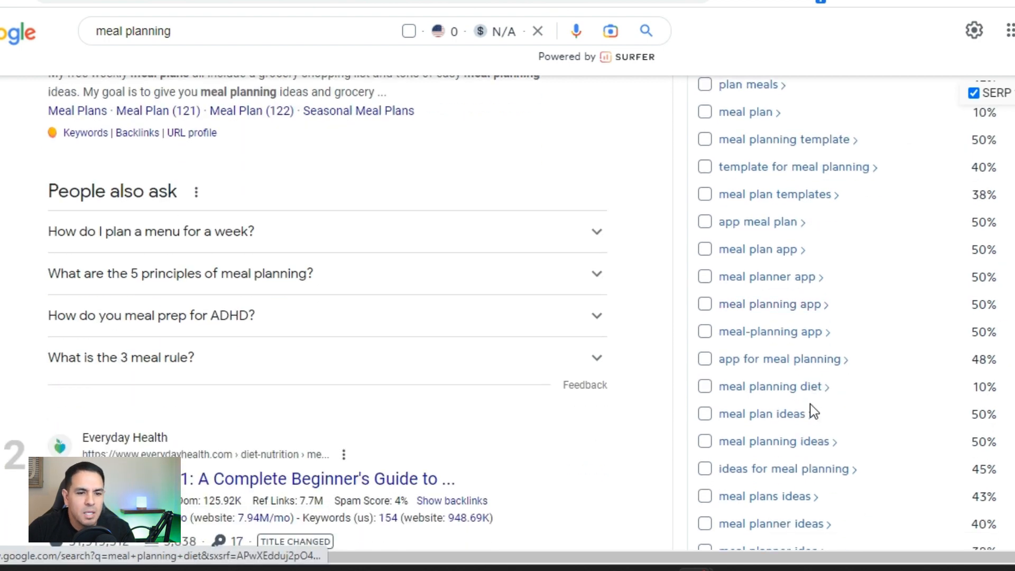
scroll(down, 3)
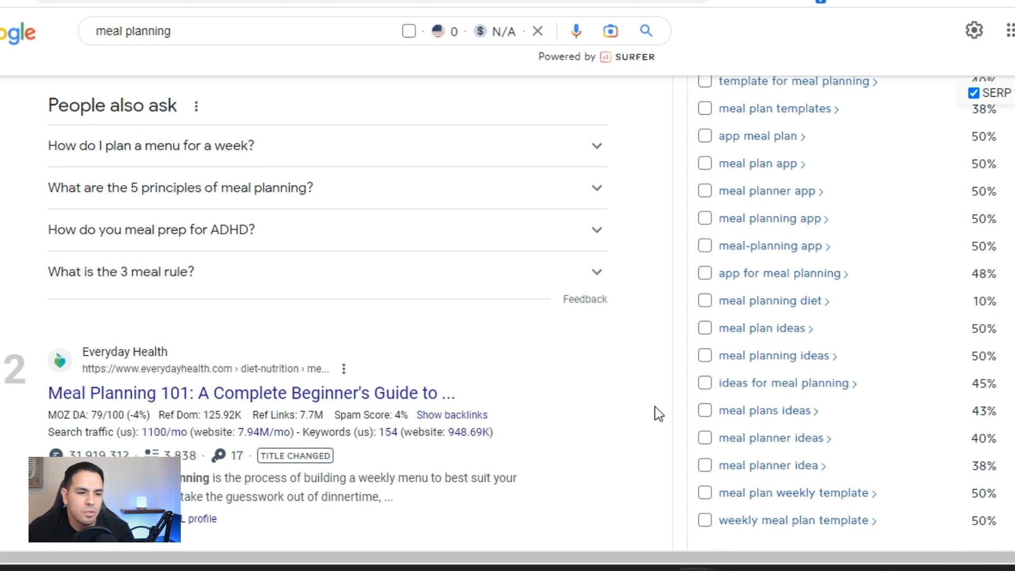
mouse_move(790, 342)
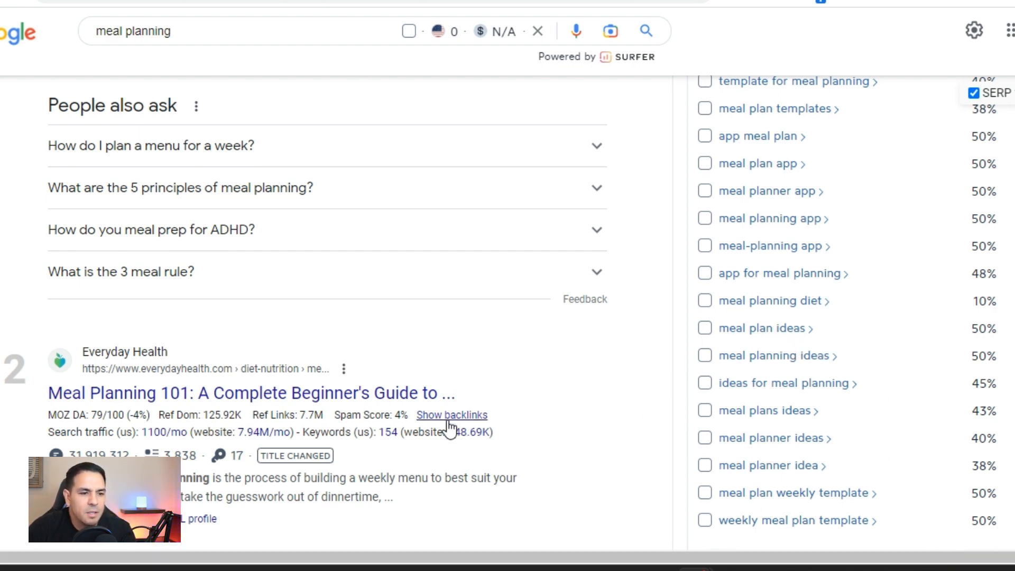
mouse_move(169, 243)
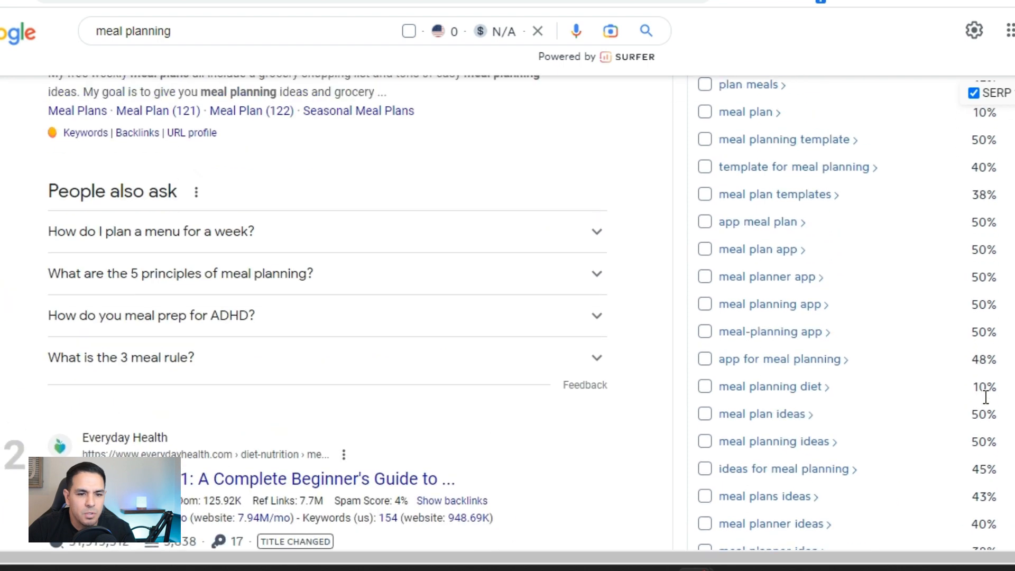
scroll(down, 3)
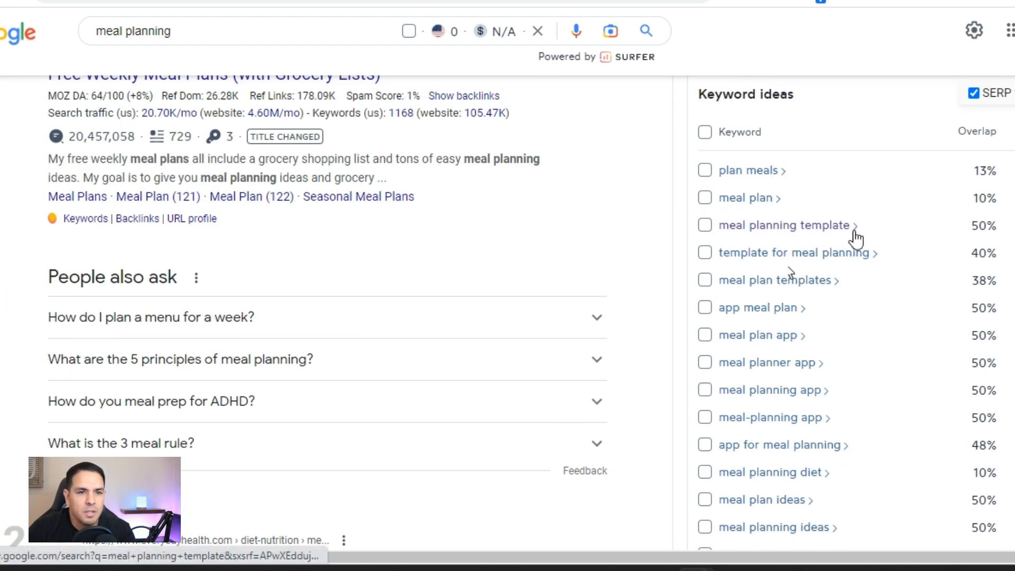
scroll(down, 3)
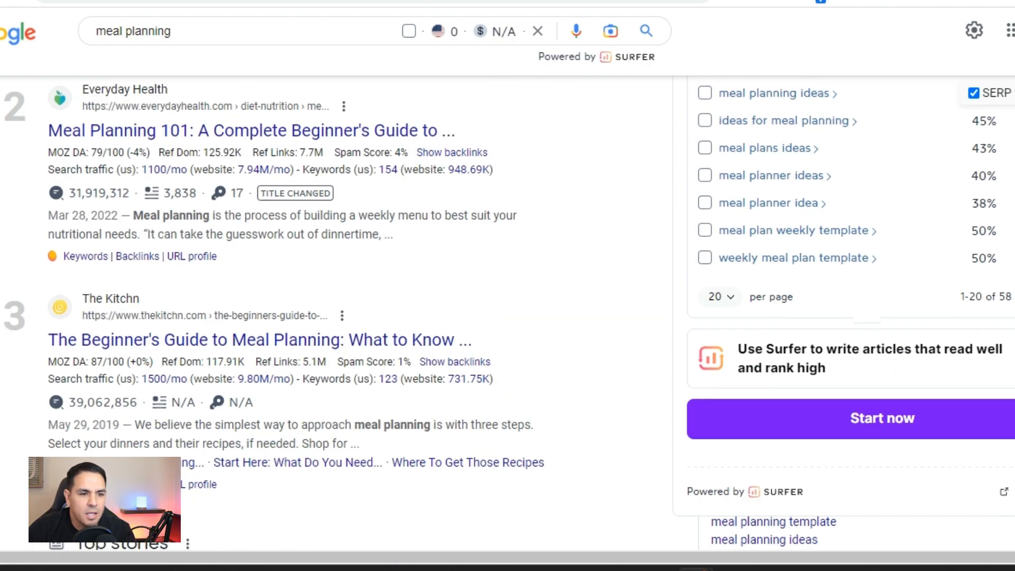